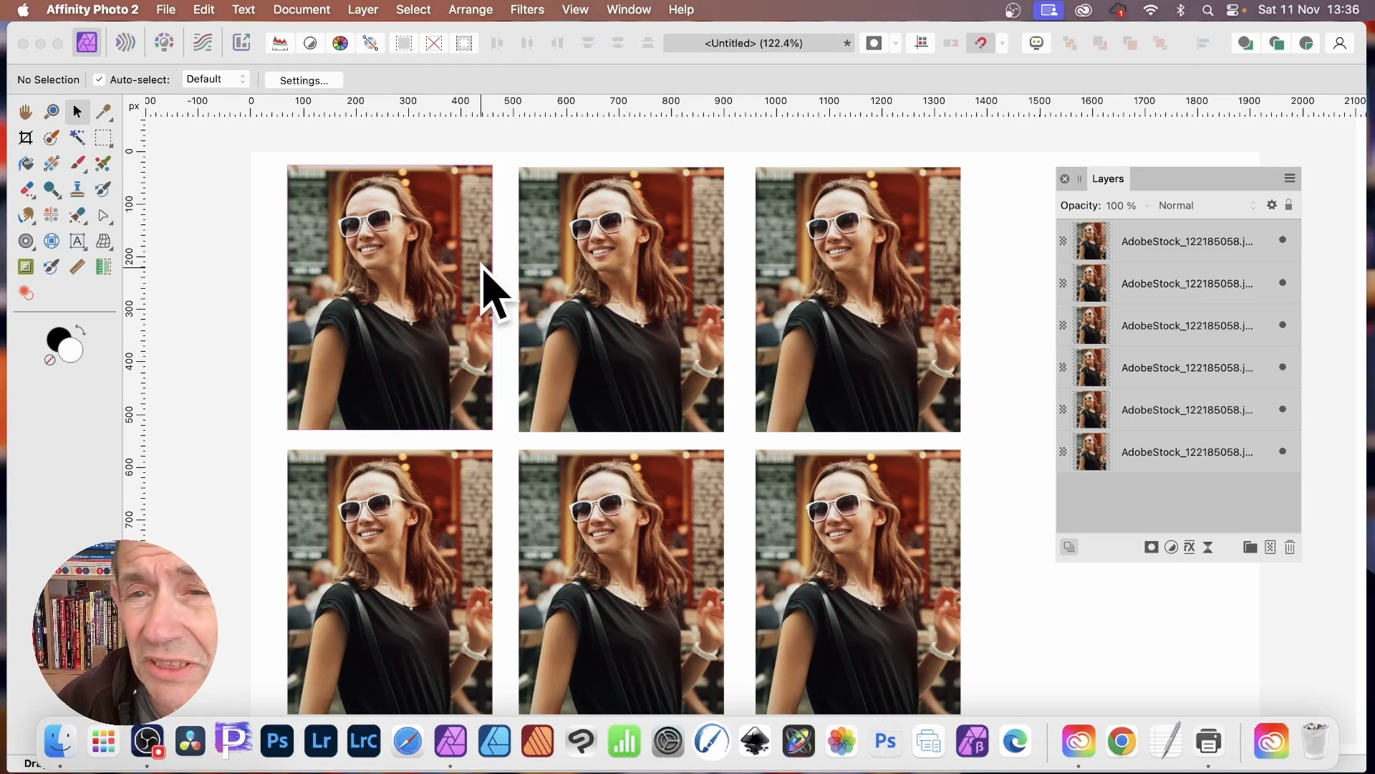
mouse_move(876, 141)
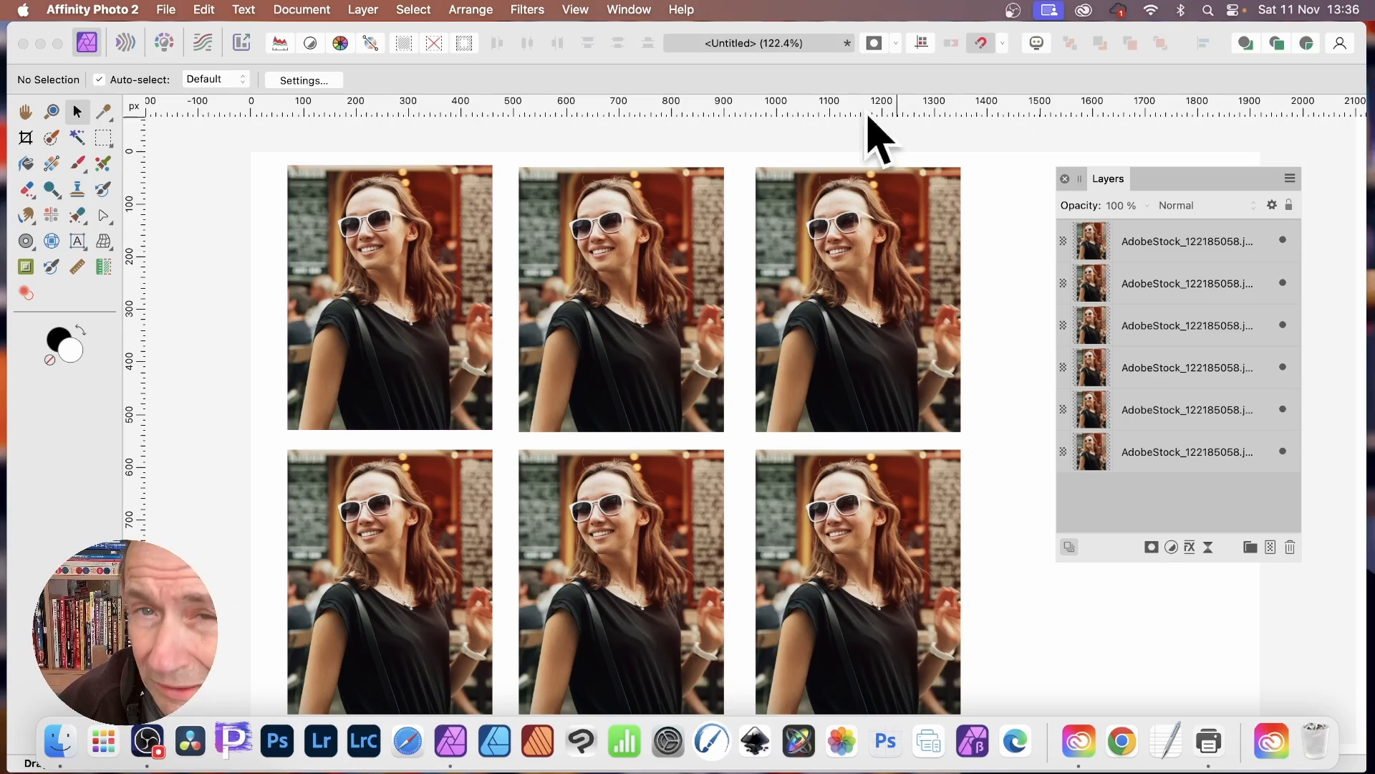
mouse_move(913, 259)
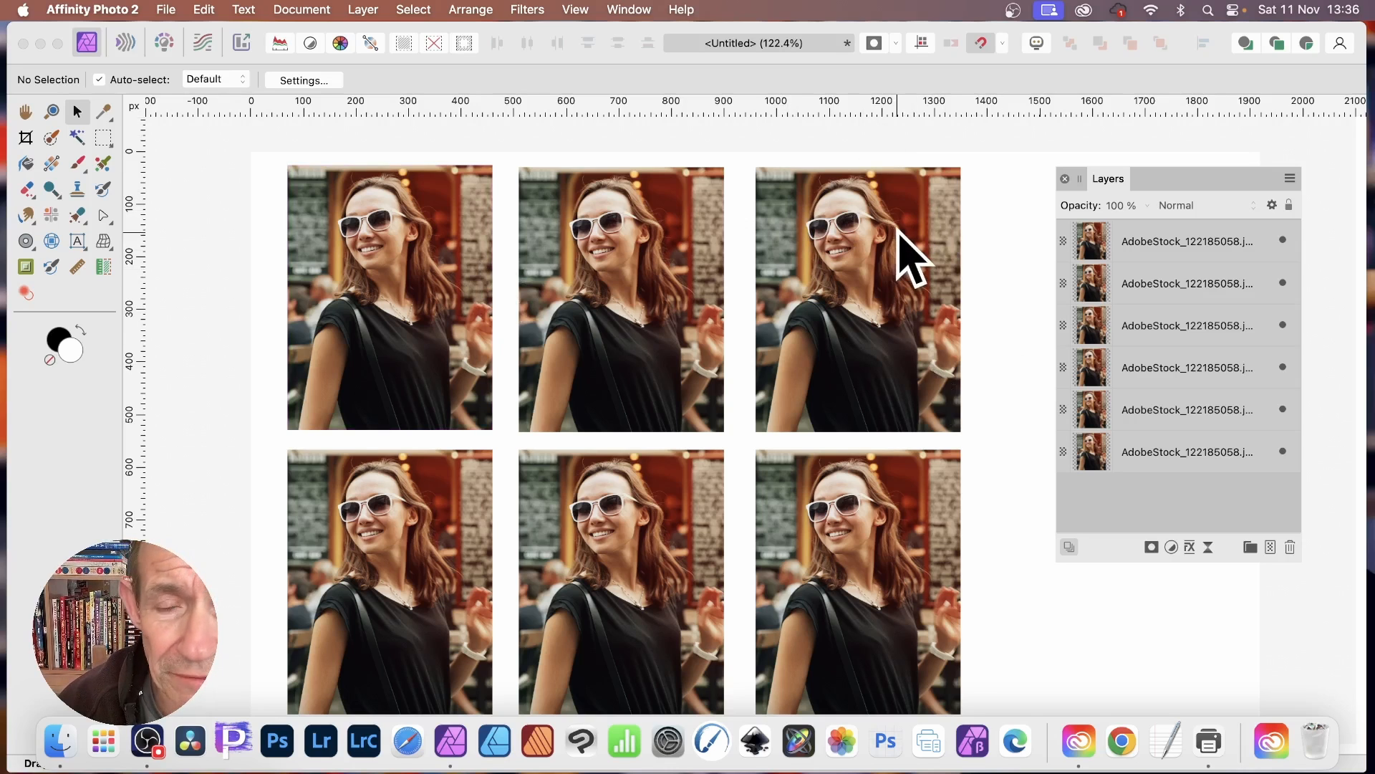
Add an HSL adjustment layer with Hue Shift about 97° above all six photo layers.
left_click(361, 10)
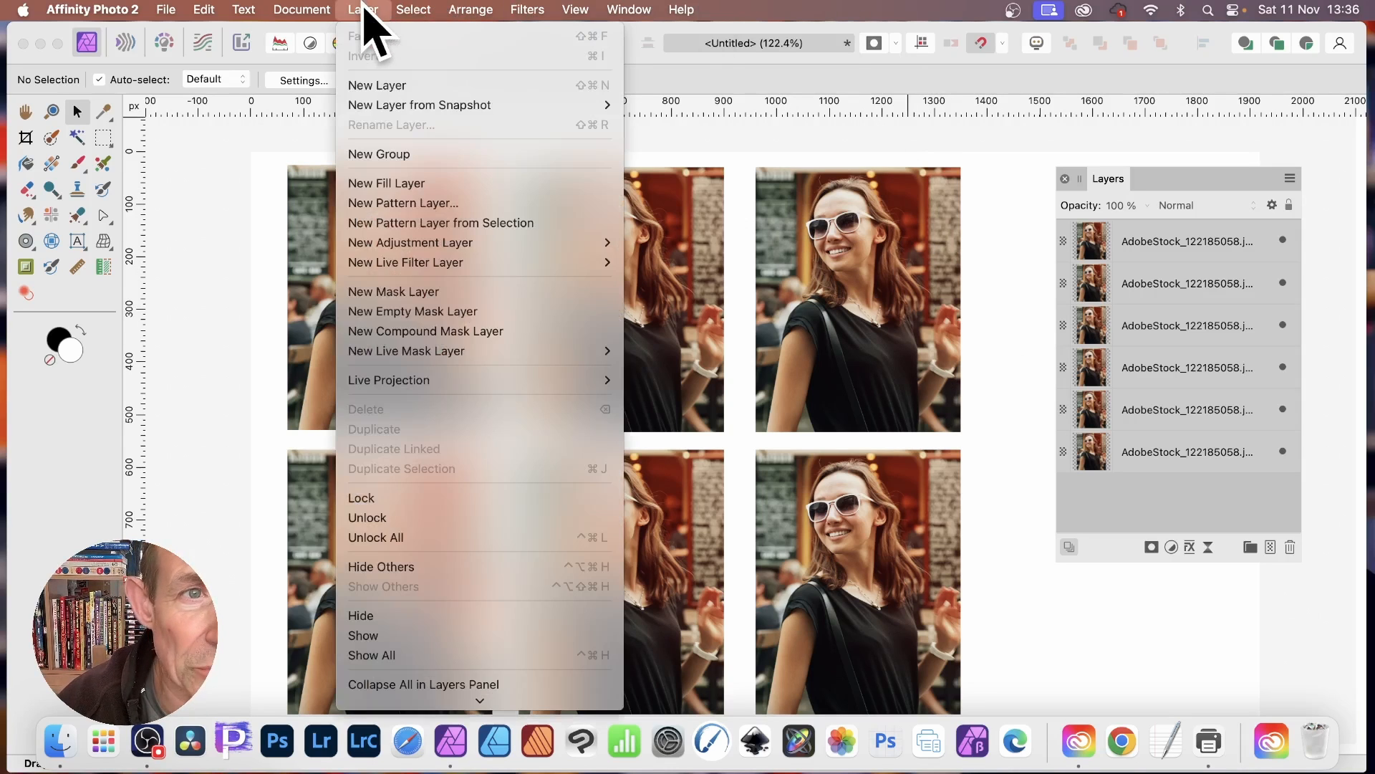
mouse_move(406, 260)
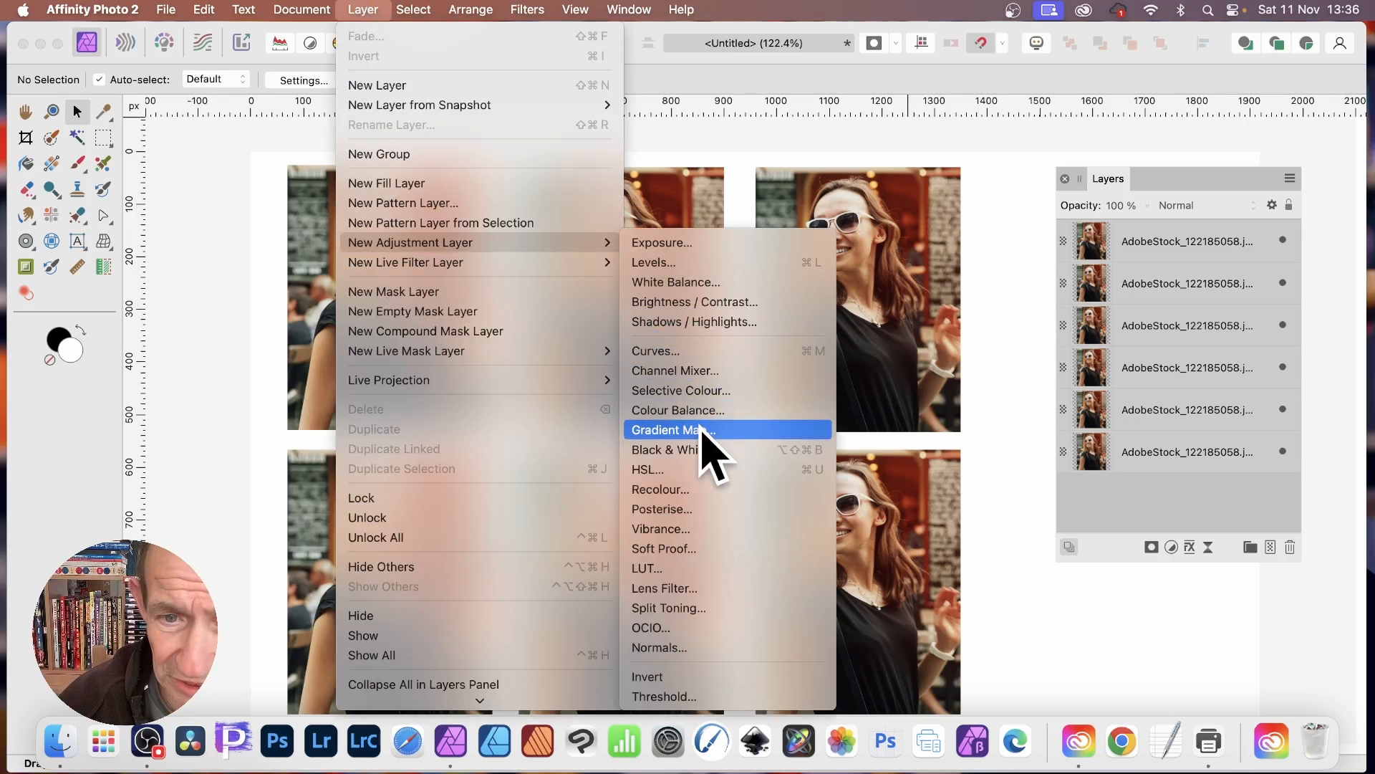
left_click(647, 470)
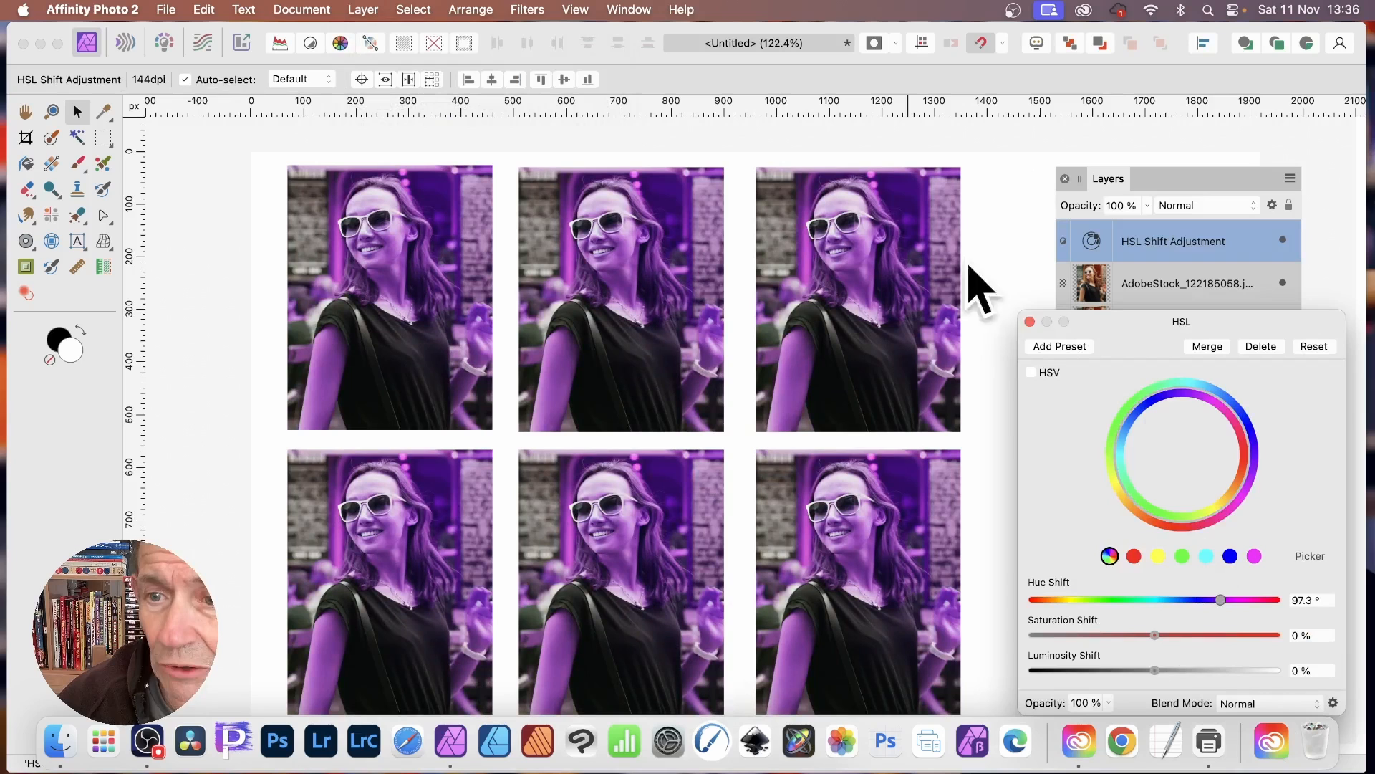
left_click(1030, 321)
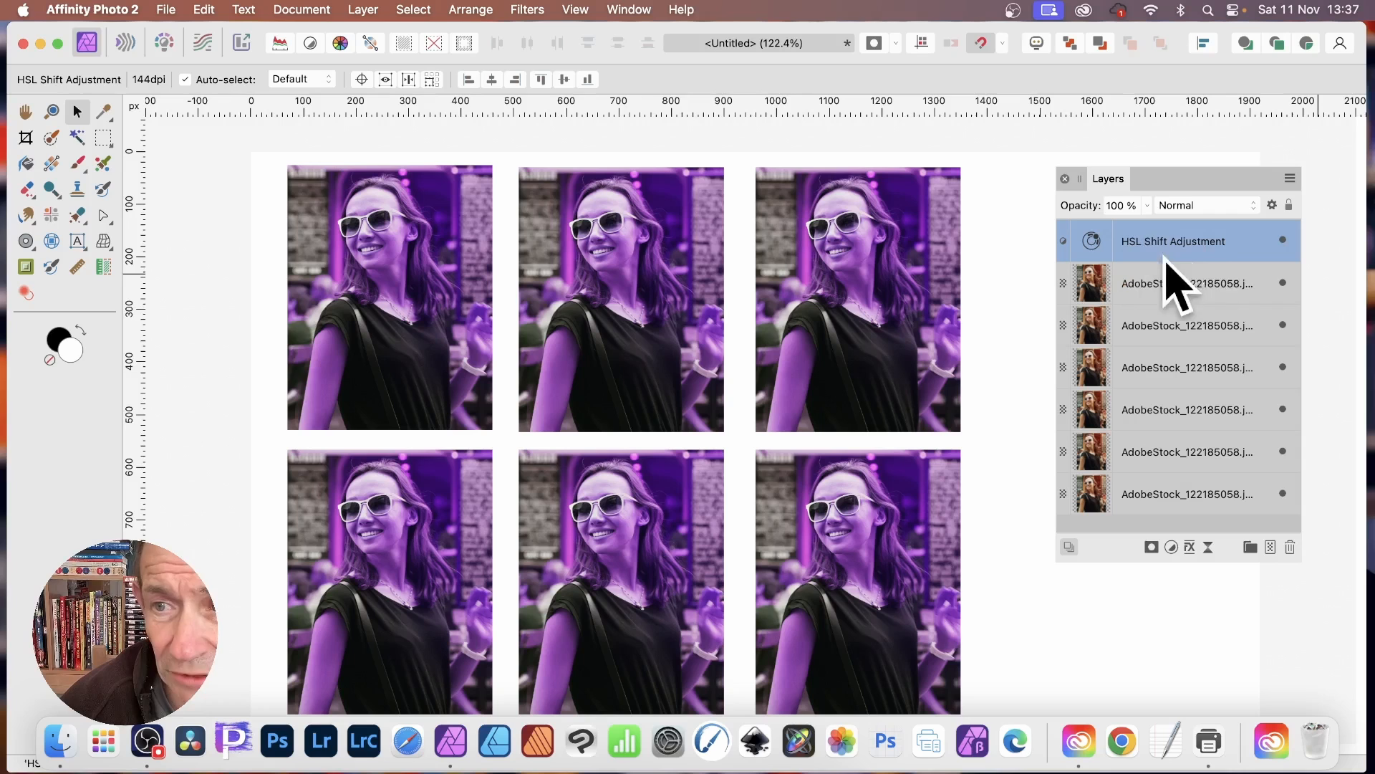
mouse_move(1255, 281)
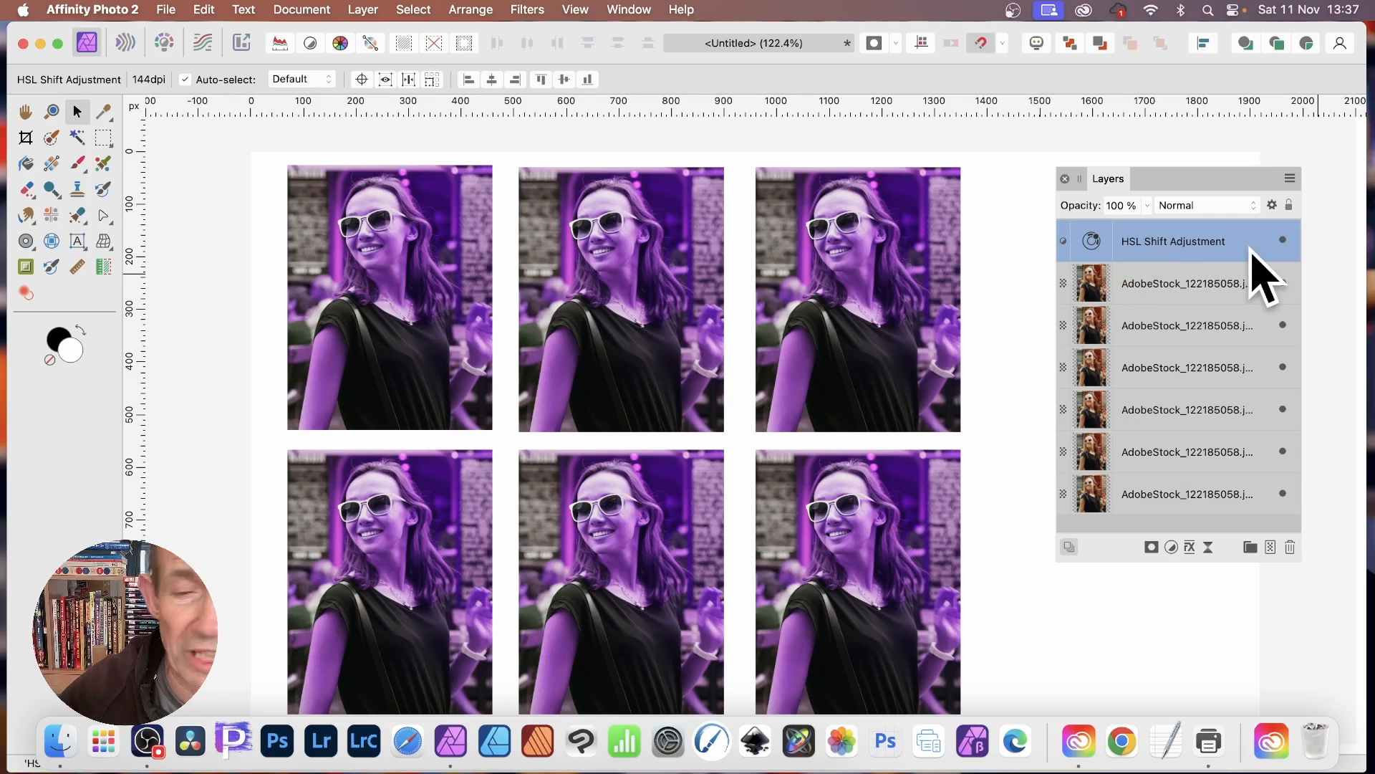
mouse_move(1140, 211)
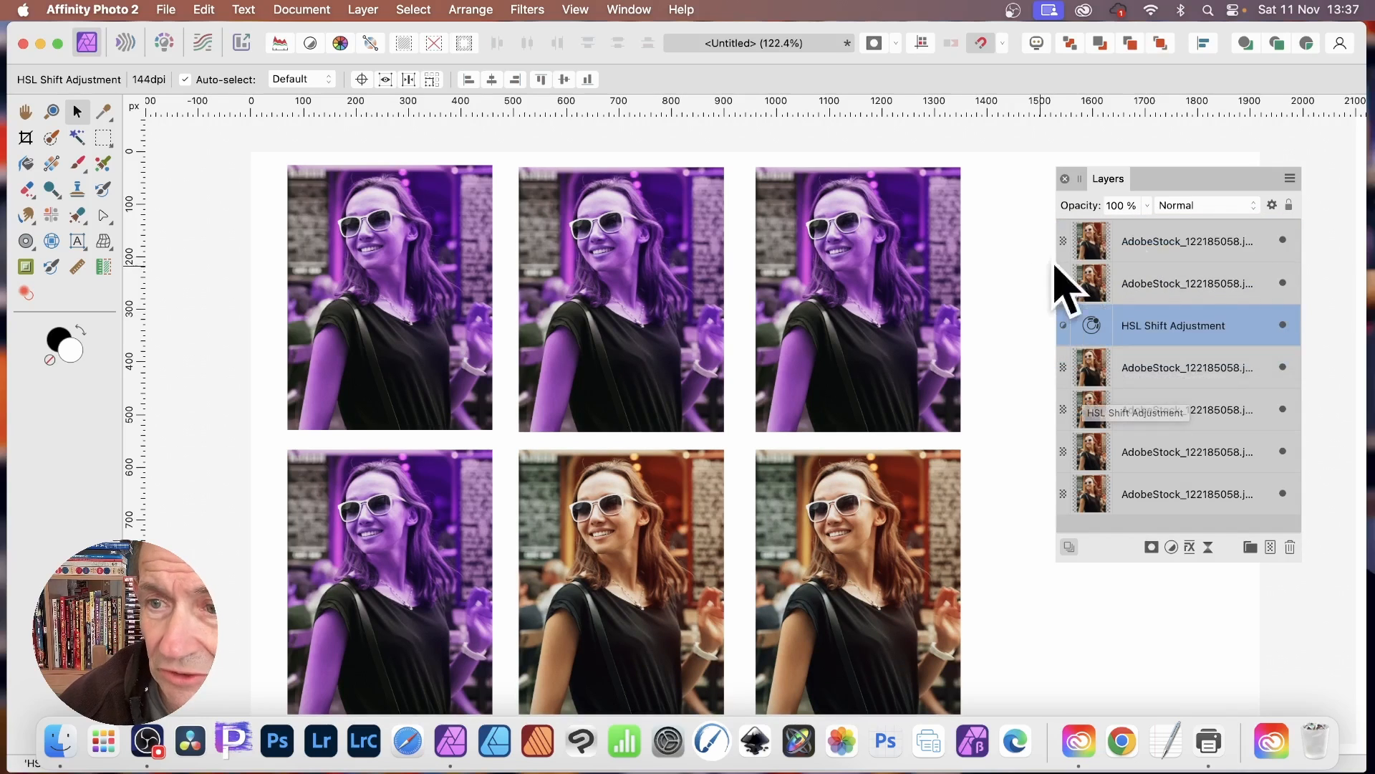
mouse_move(627, 675)
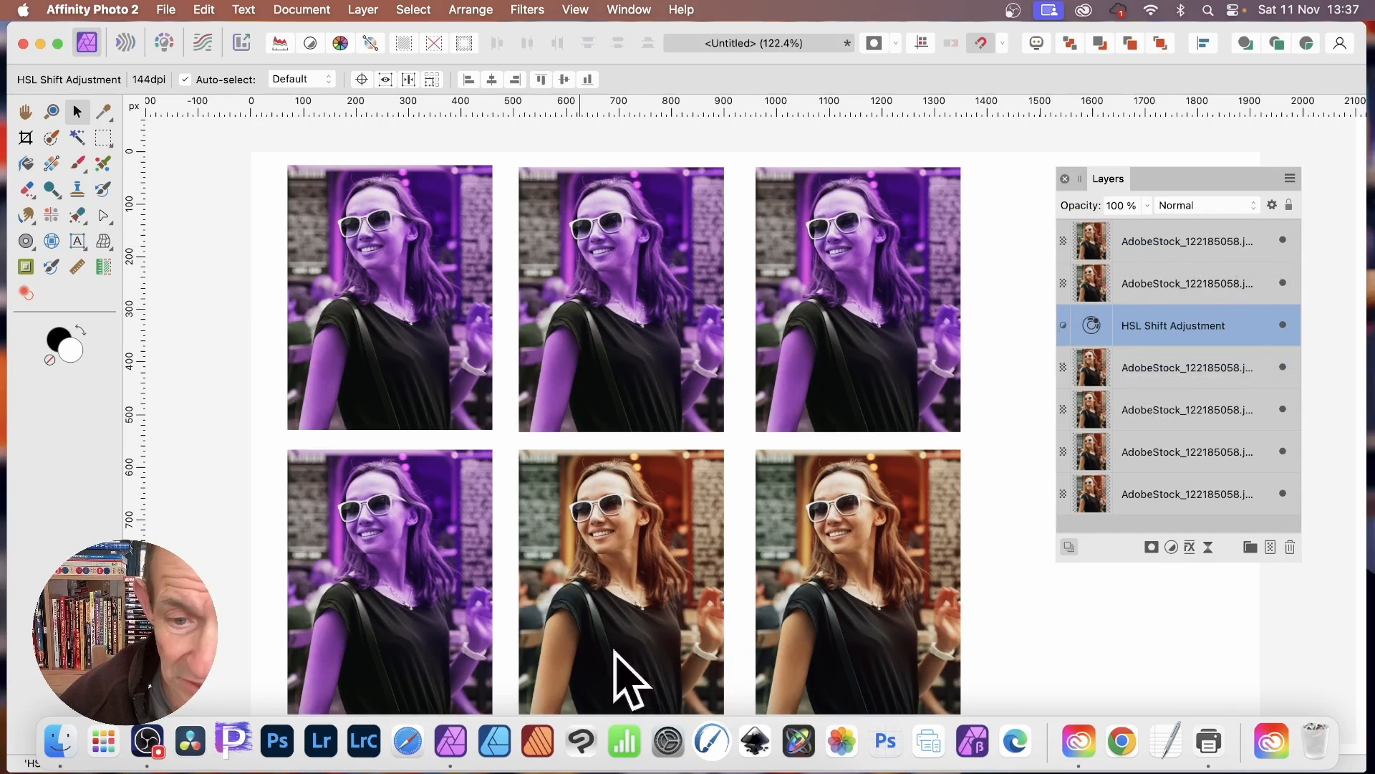
mouse_move(623, 615)
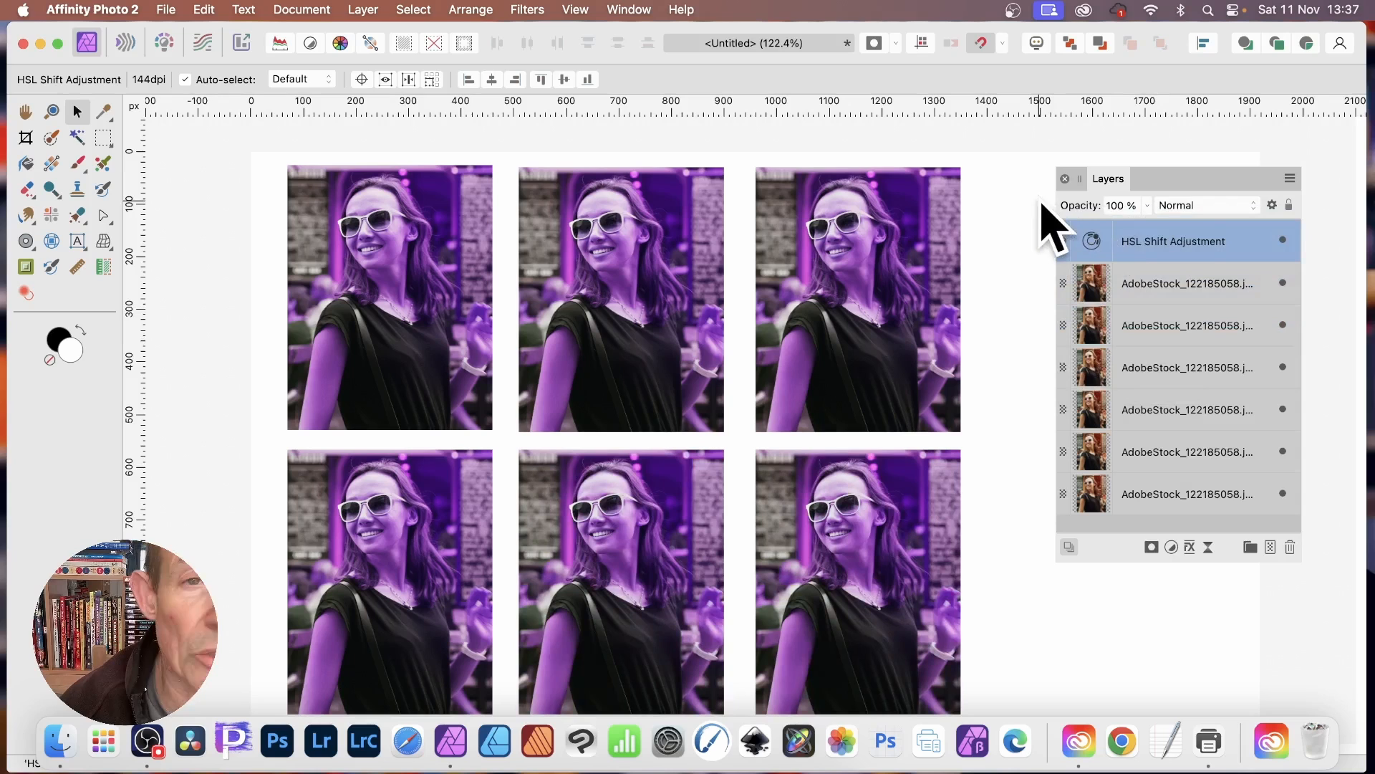
mouse_move(1087, 166)
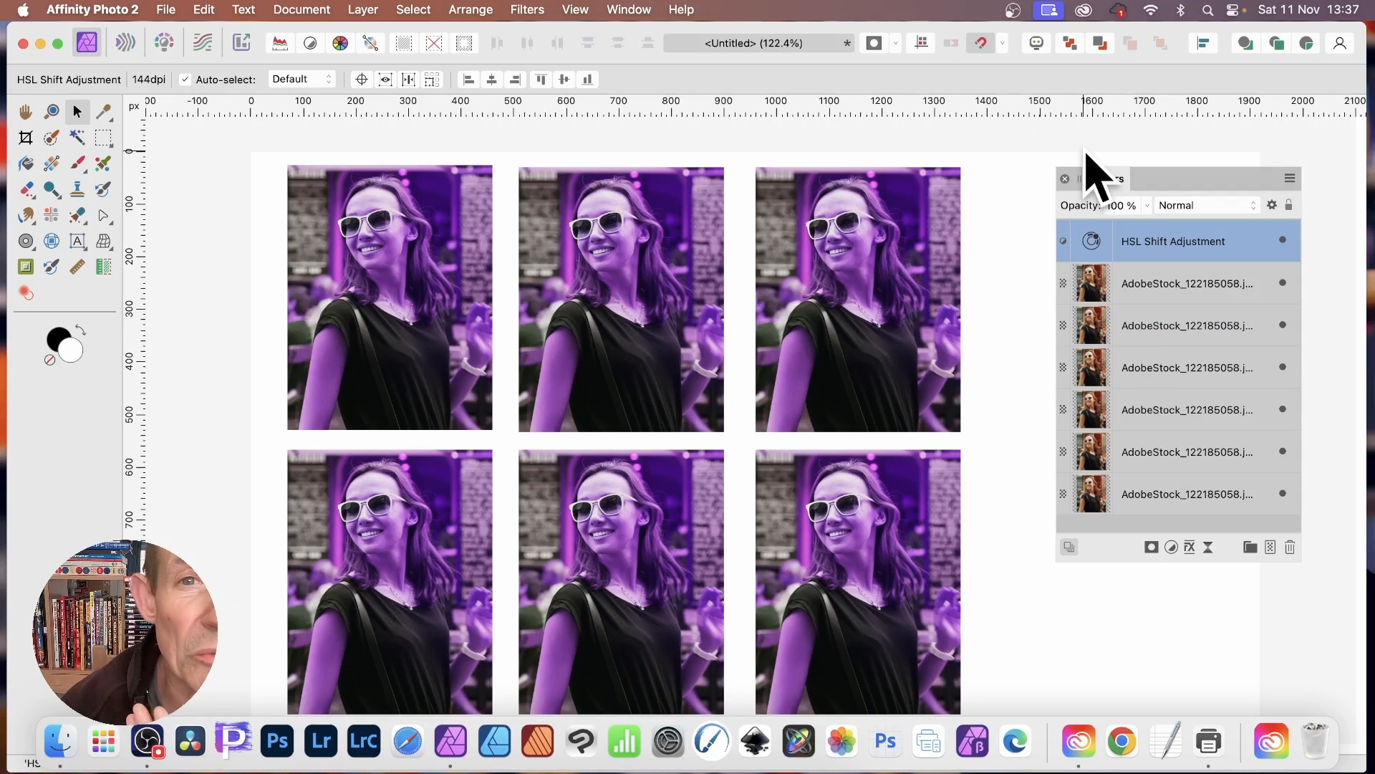
mouse_move(1115, 263)
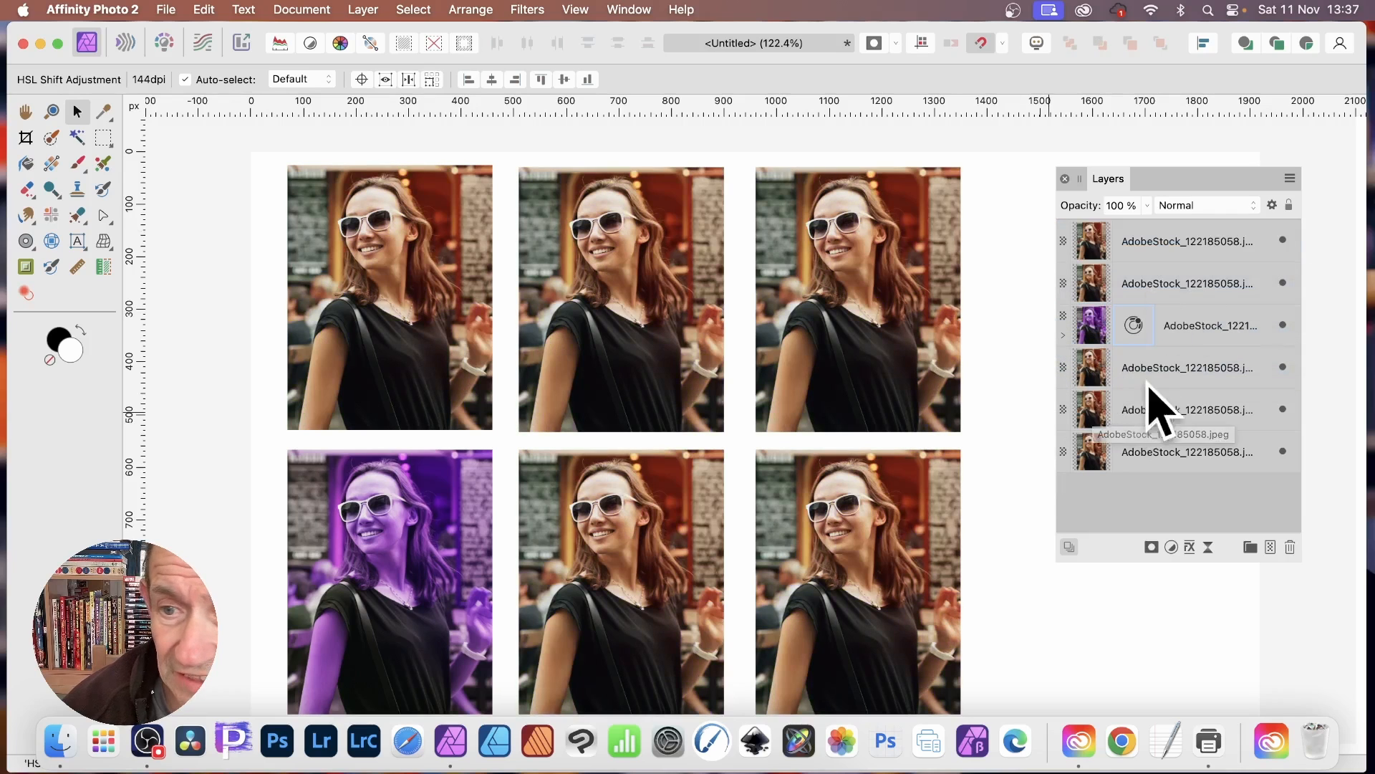
Nest the HSL Shift adjustment inside the bottom-left photo layer and expand it.
left_click(1185, 367)
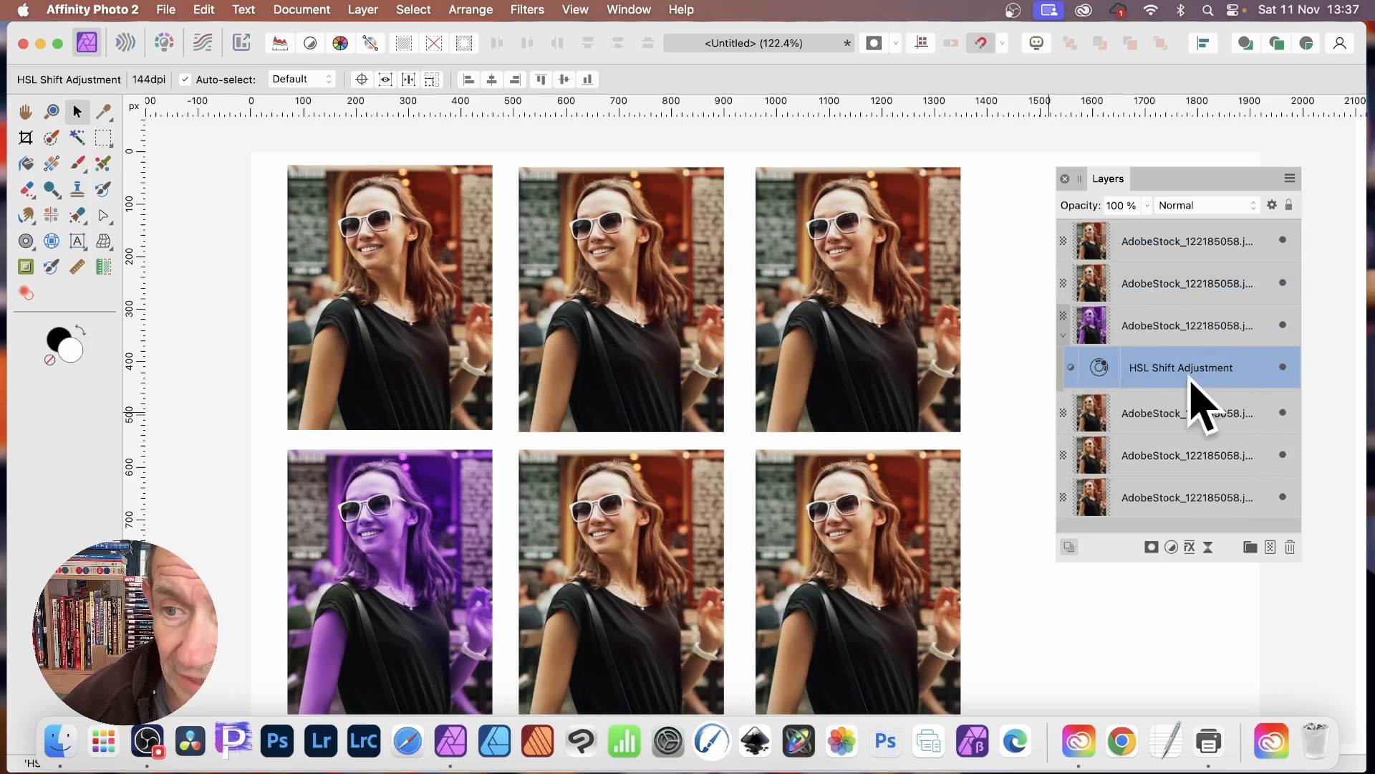
mouse_move(1281, 390)
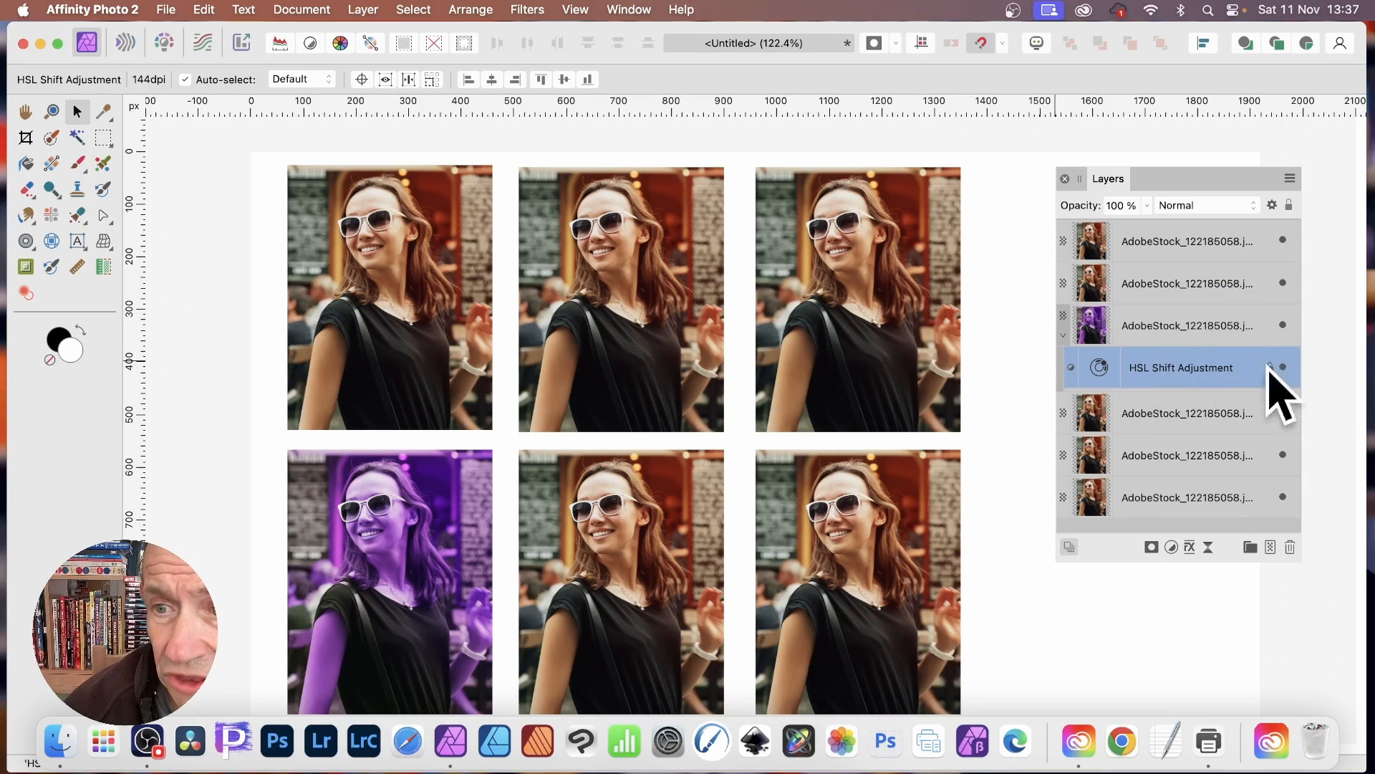
mouse_move(368, 381)
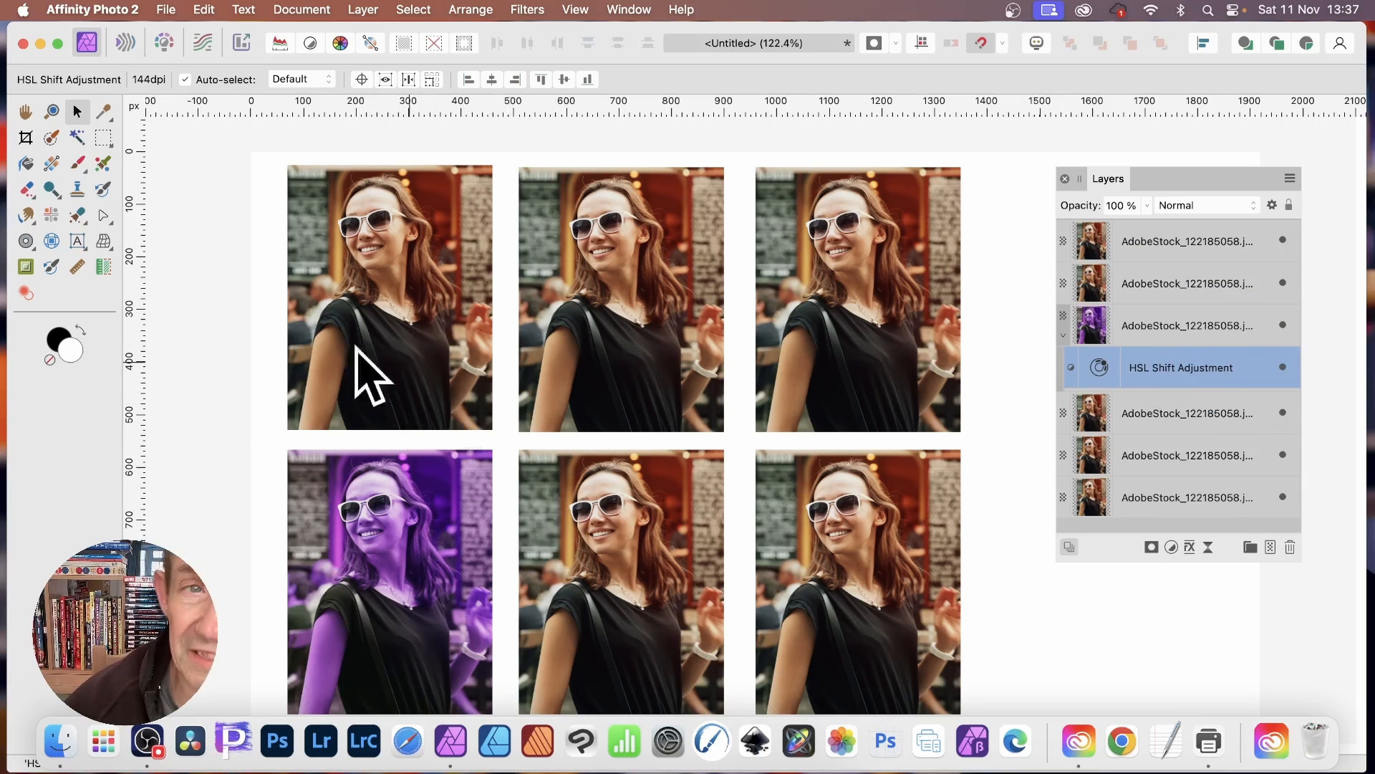
mouse_move(845, 385)
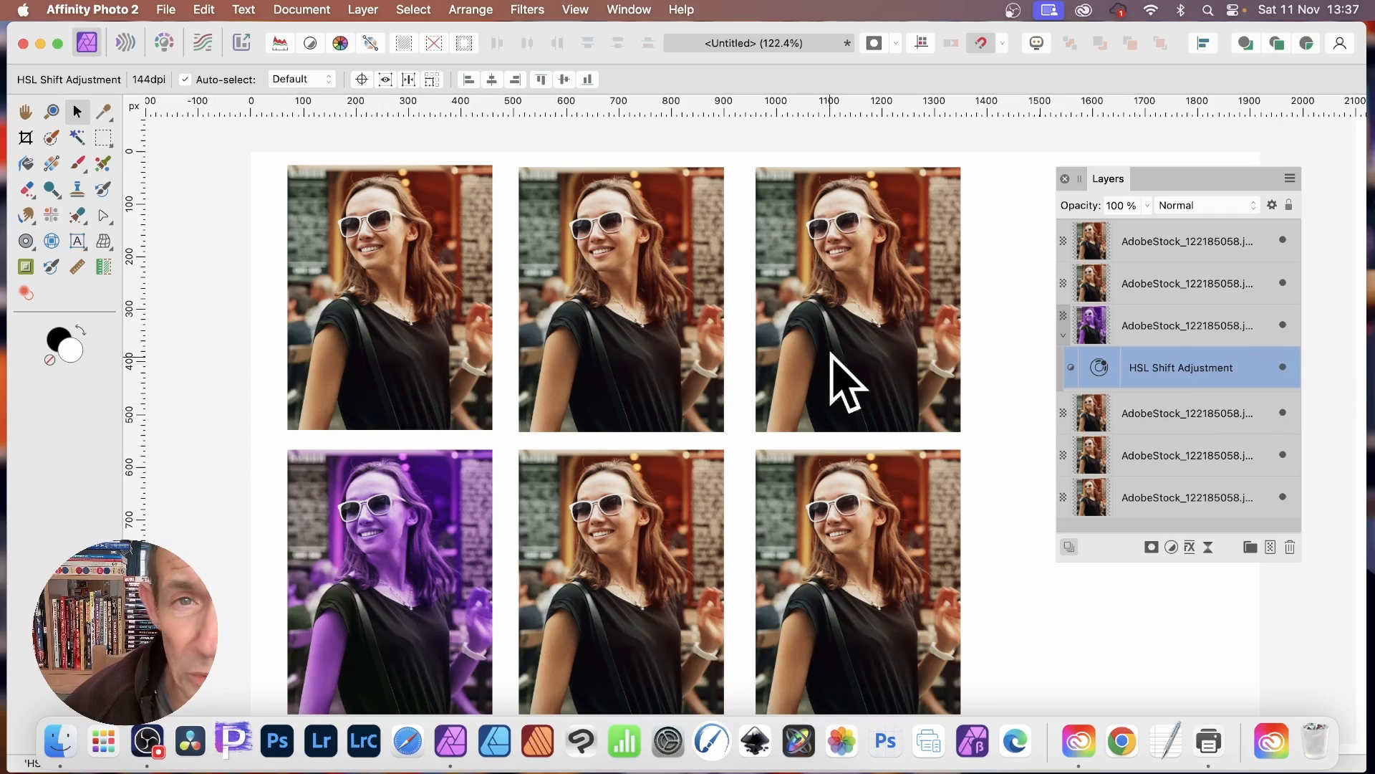
mouse_move(693, 421)
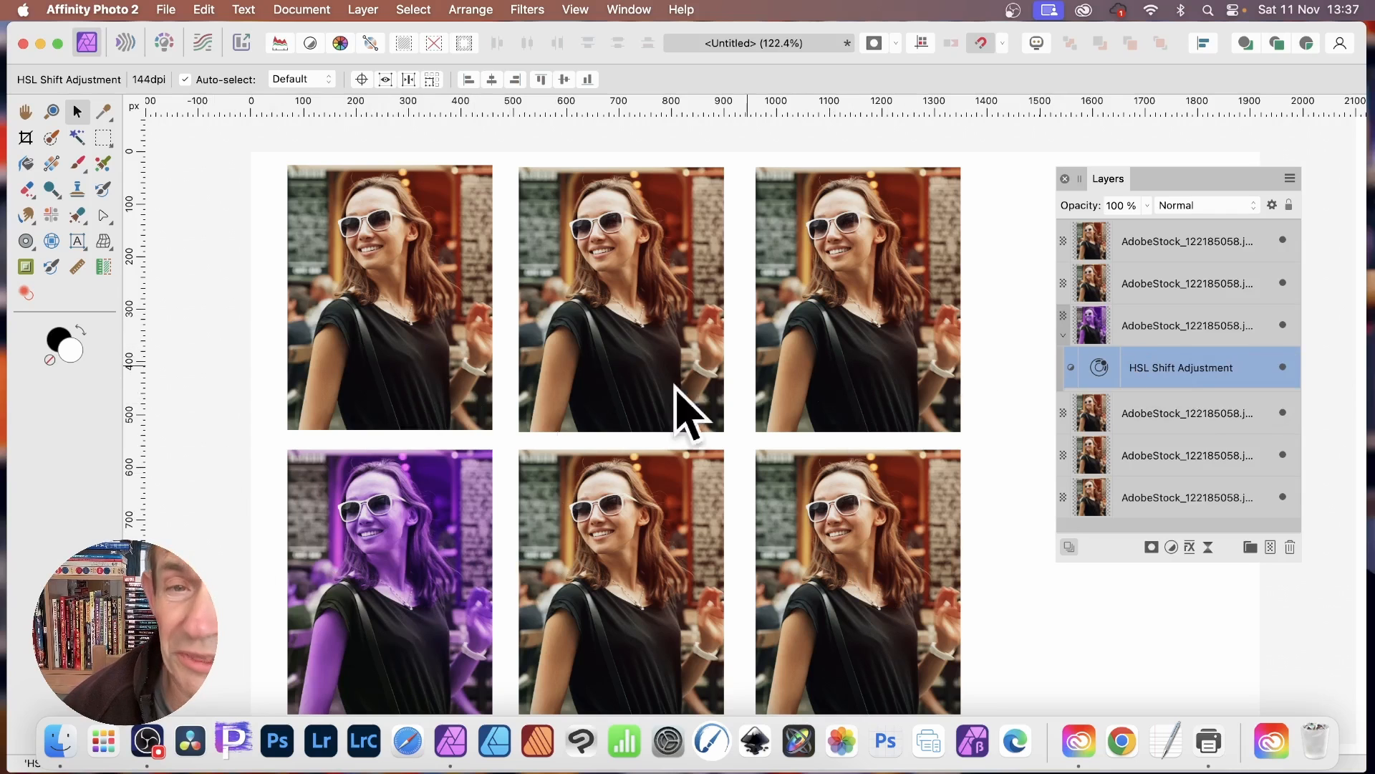
mouse_move(1174, 396)
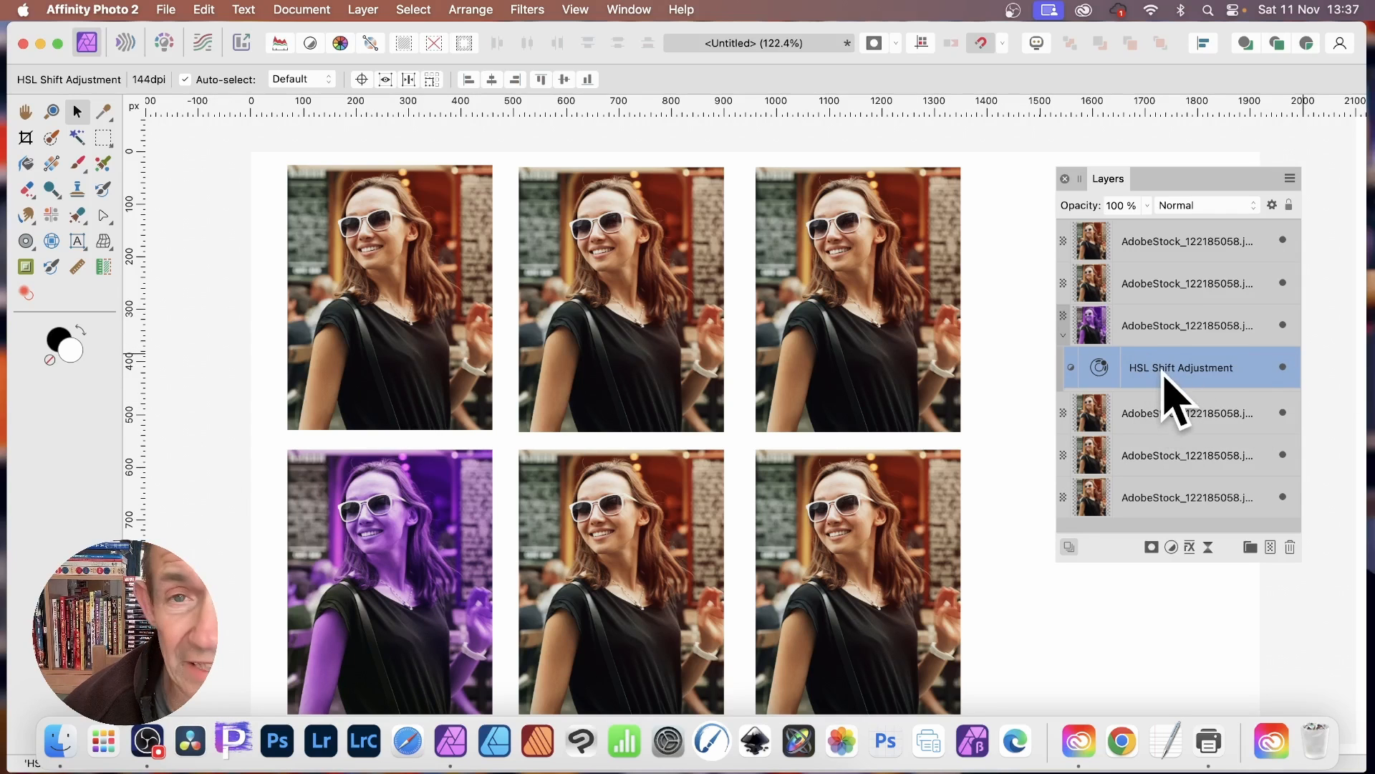
left_click(386, 578)
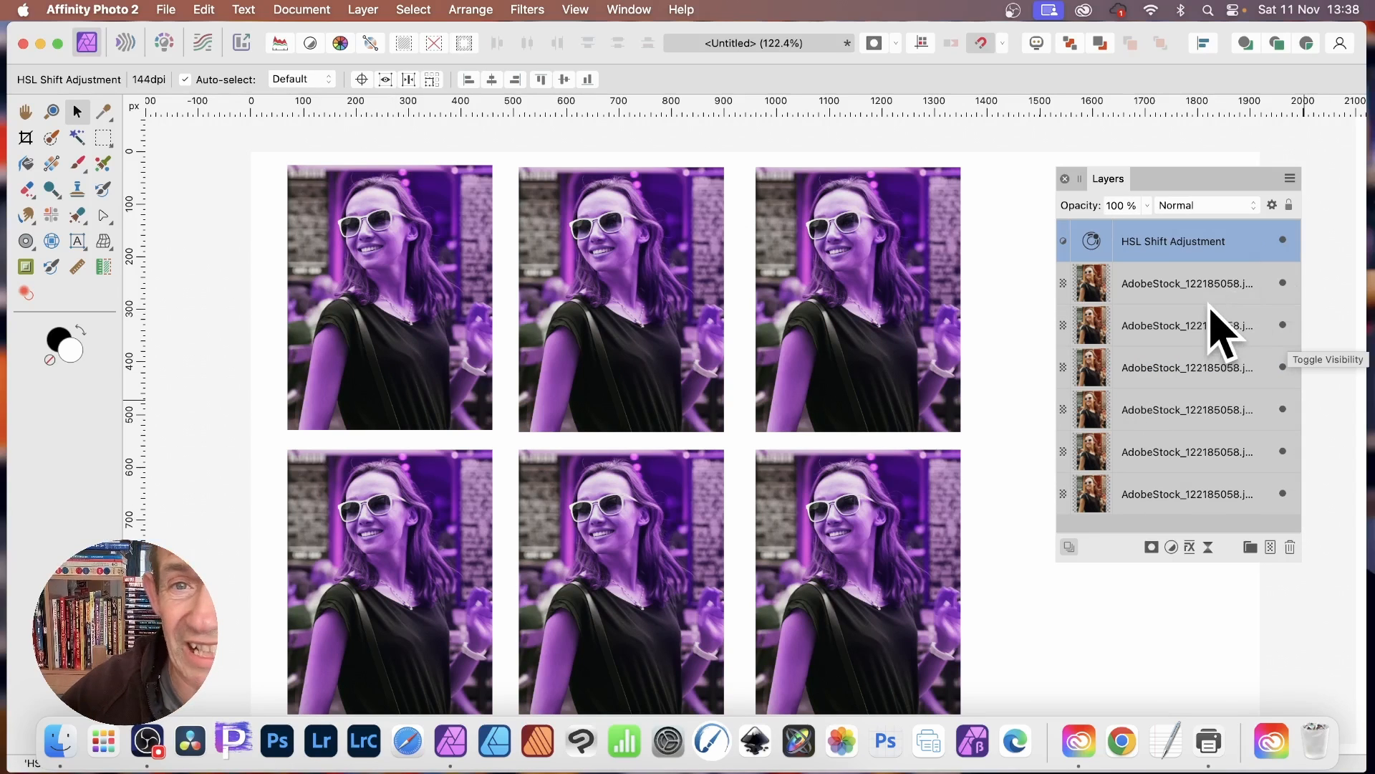
mouse_move(720, 289)
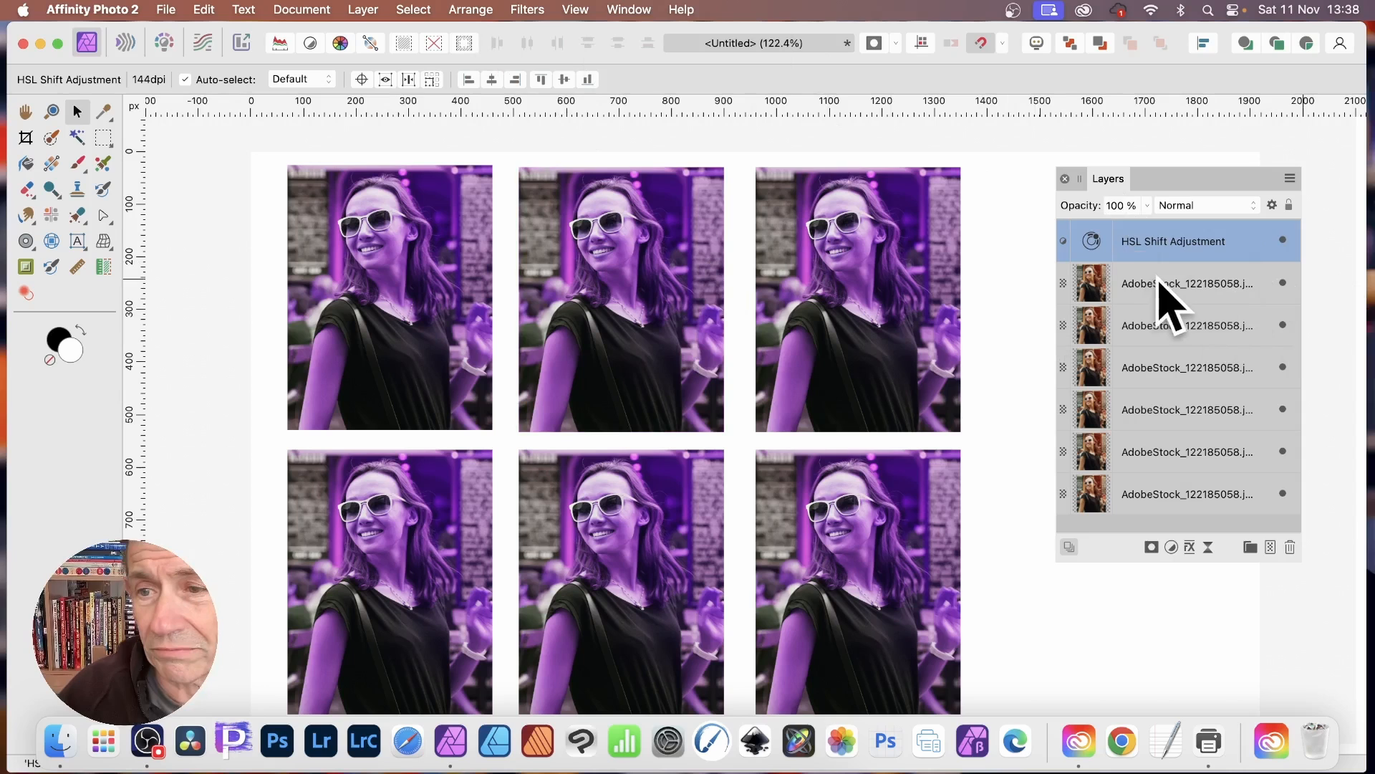
Group the bottom-middle and bottom-right photo layers into a single Group.
left_click(1187, 325)
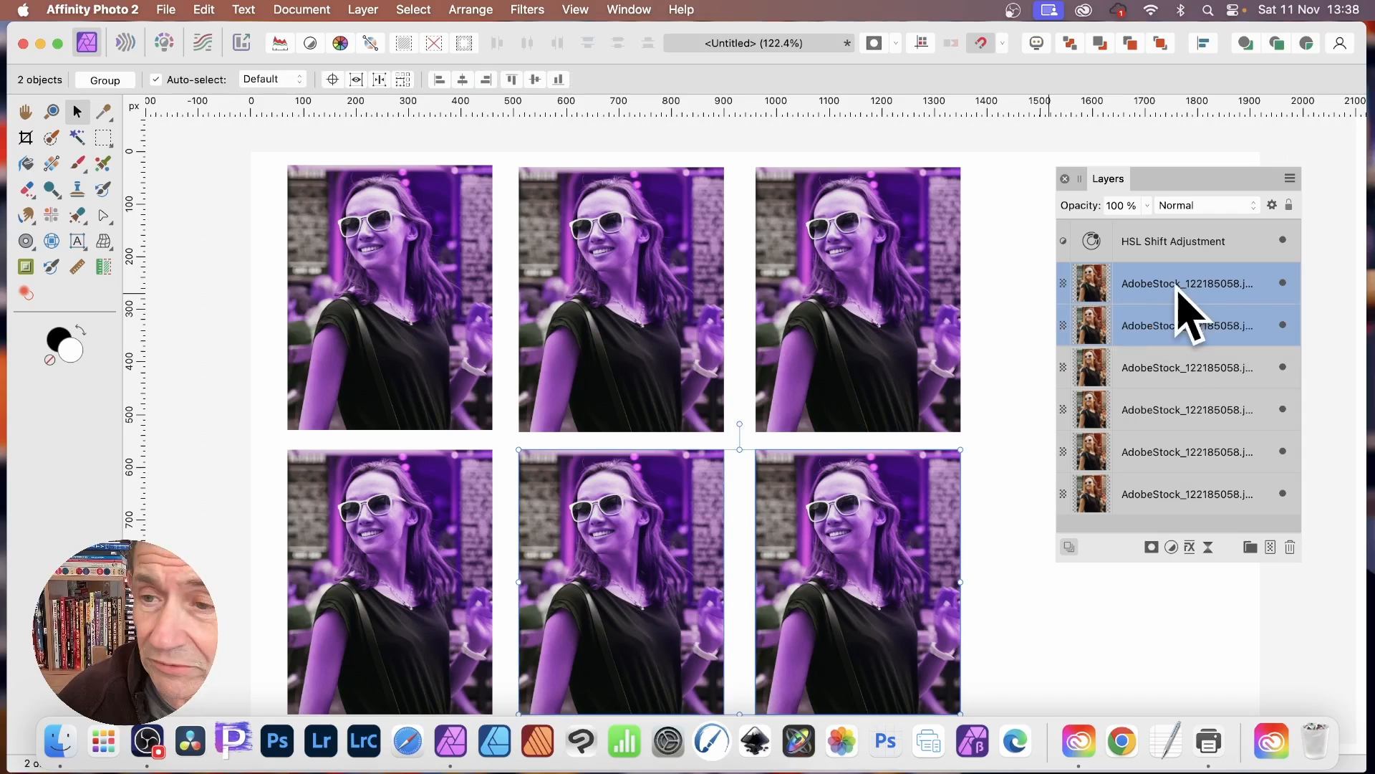
right_click(1189, 283)
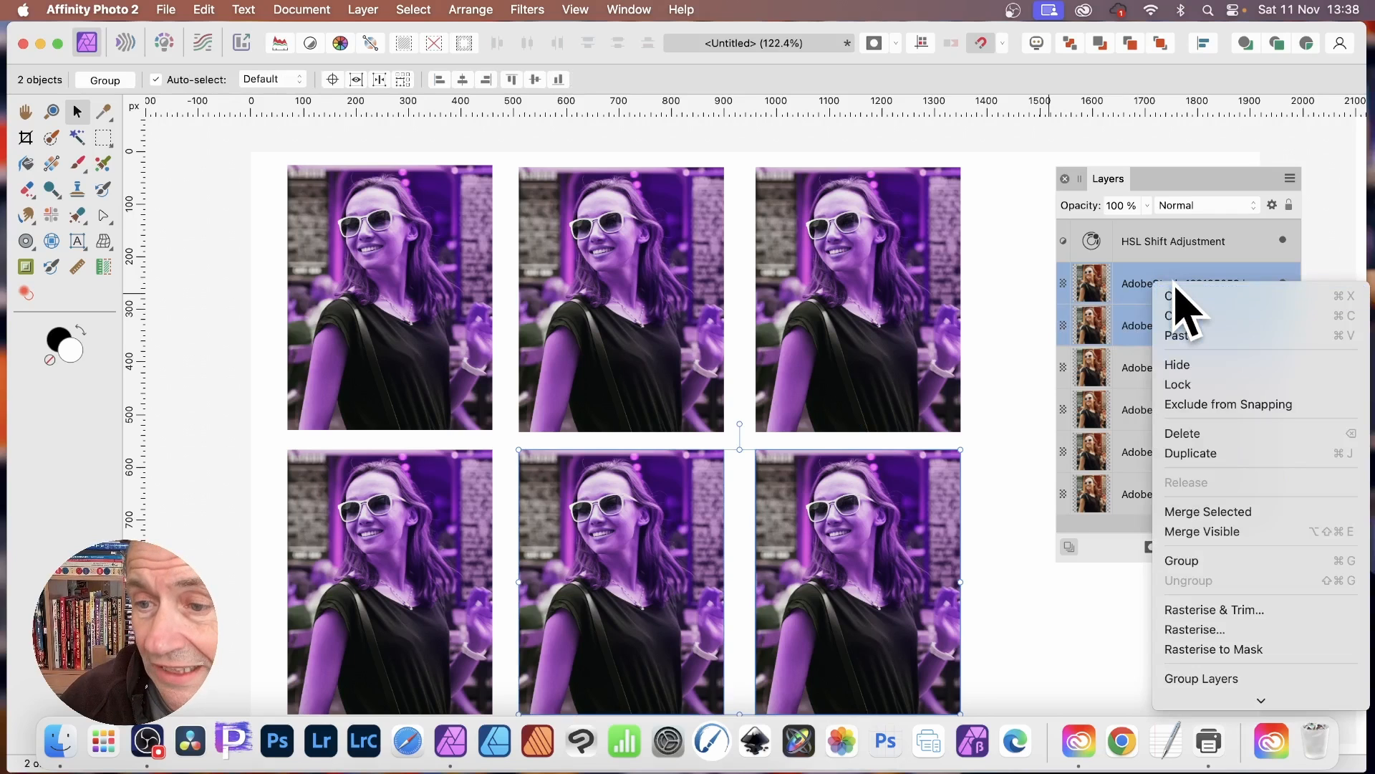
mouse_move(1202, 560)
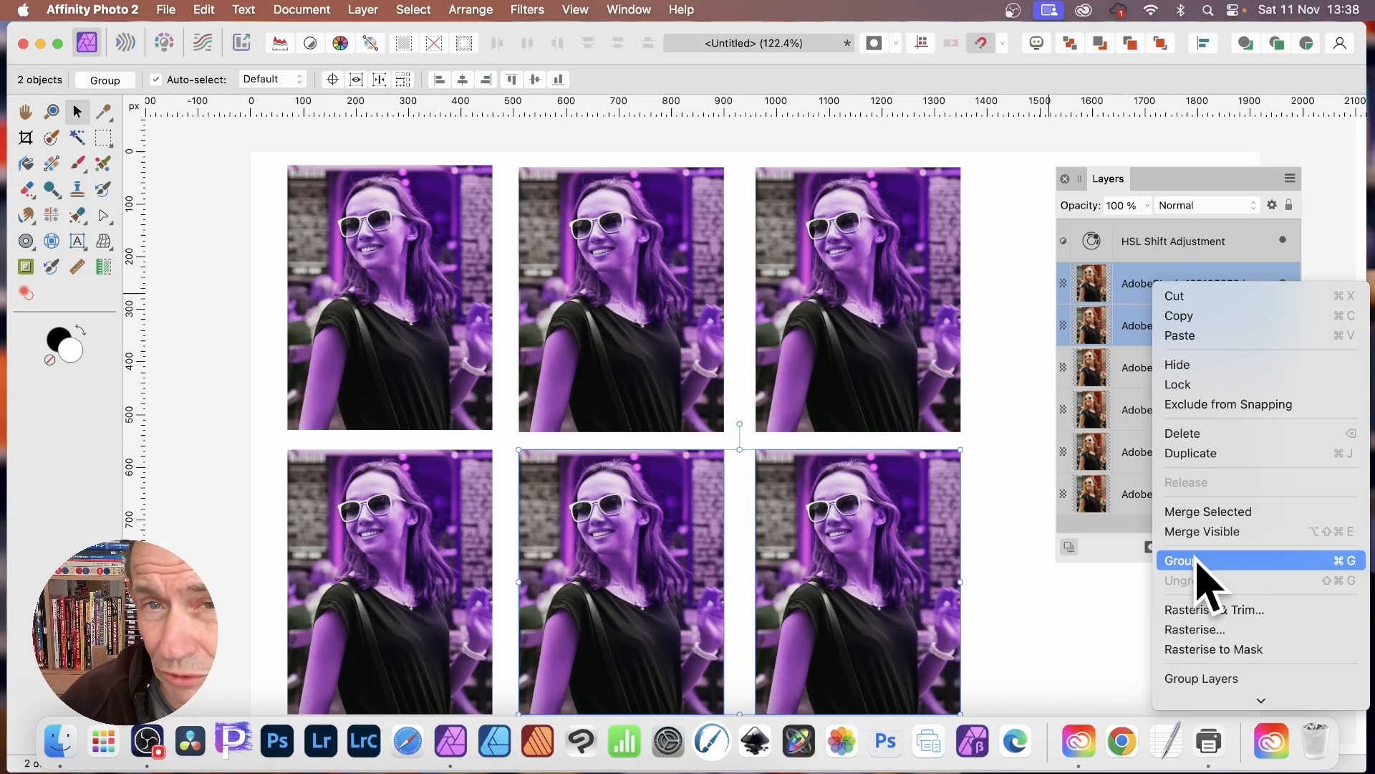
left_click(1179, 560)
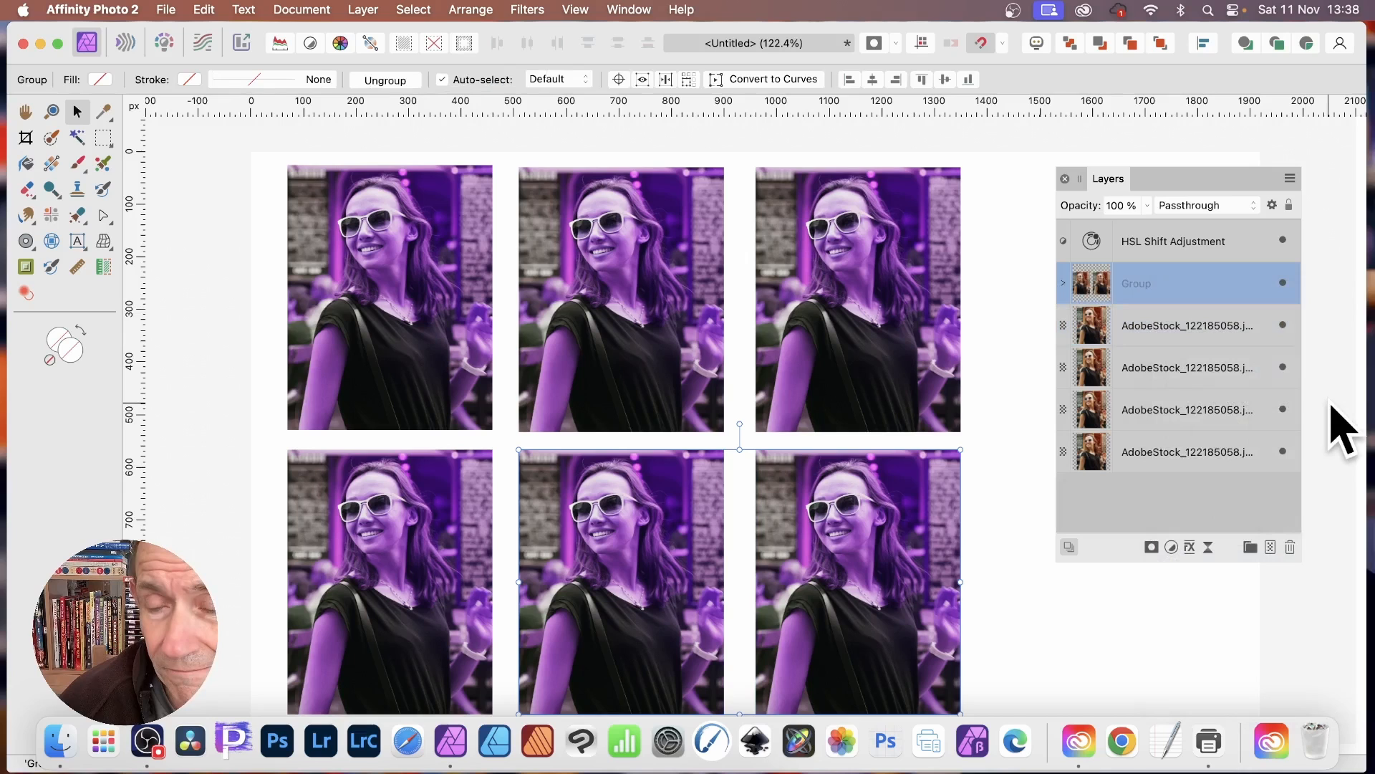
mouse_move(1162, 272)
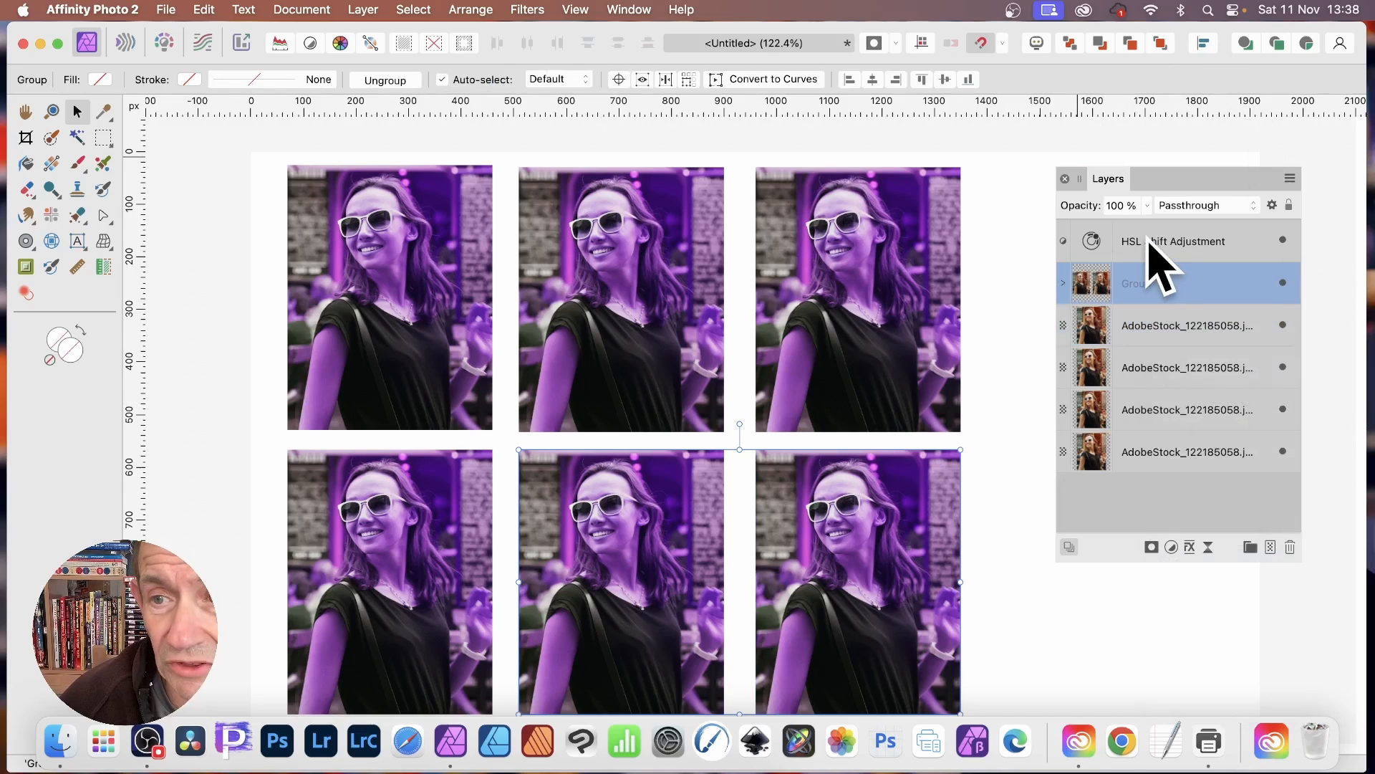
Drag the HSL Shift adjustment into the Group and expand it so only the two grouped portraits stay purple.
left_click(1174, 241)
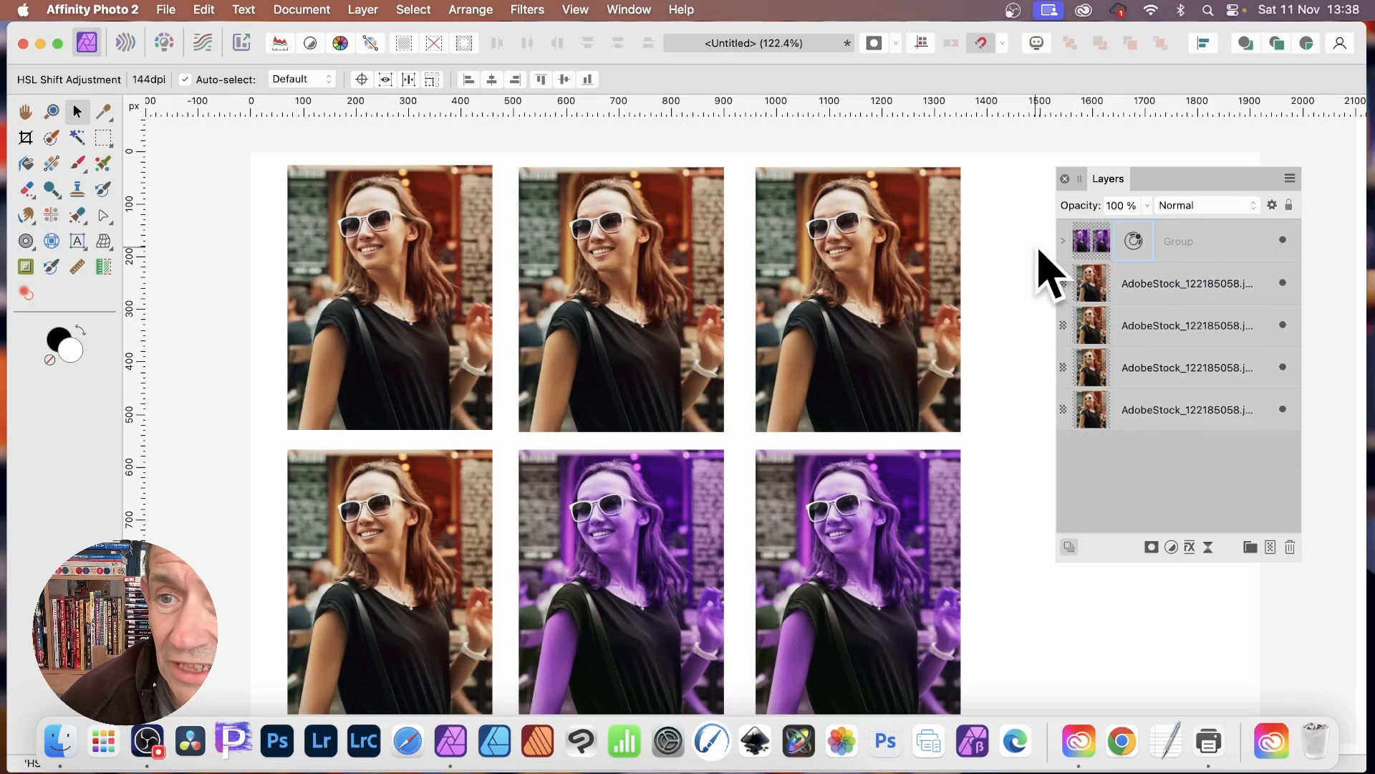
left_click(1065, 239)
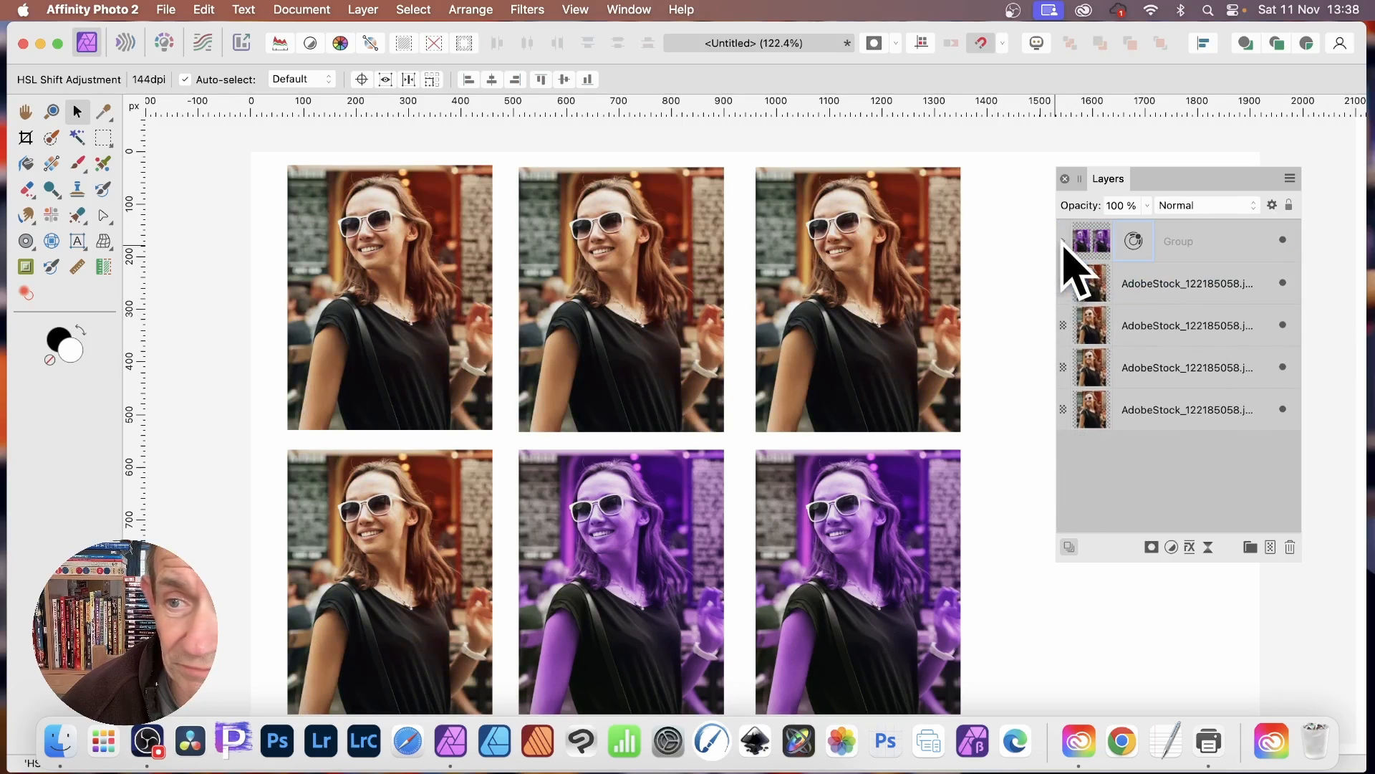
left_click(1188, 282)
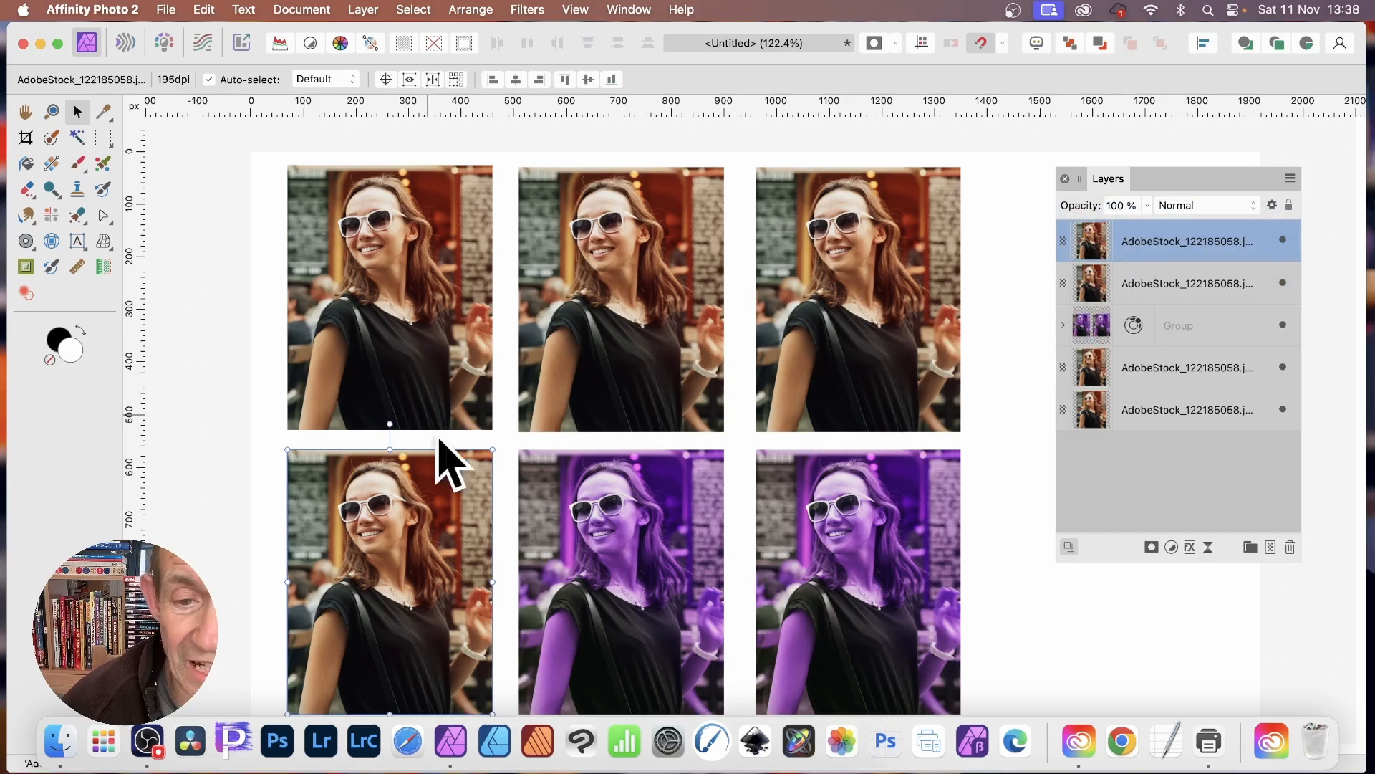
mouse_move(1281, 377)
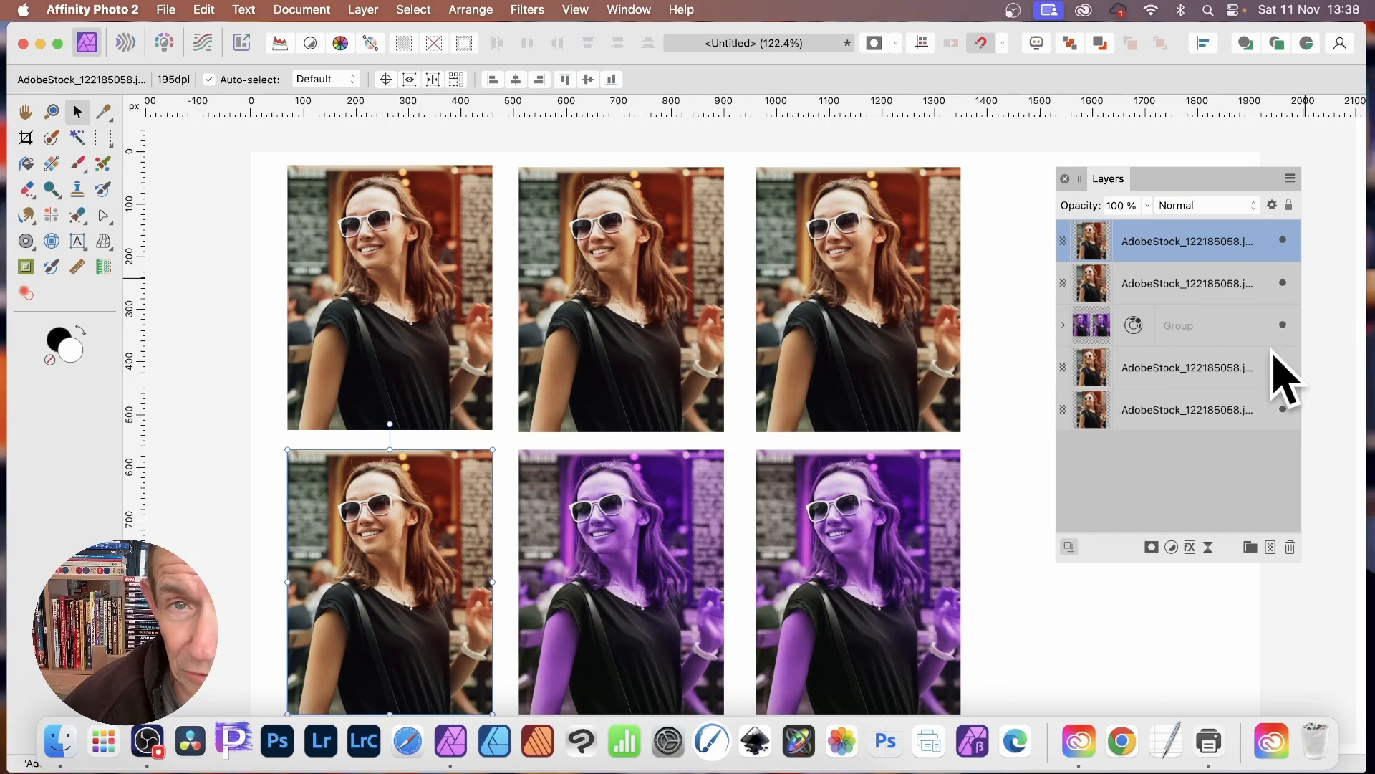
mouse_move(1079, 351)
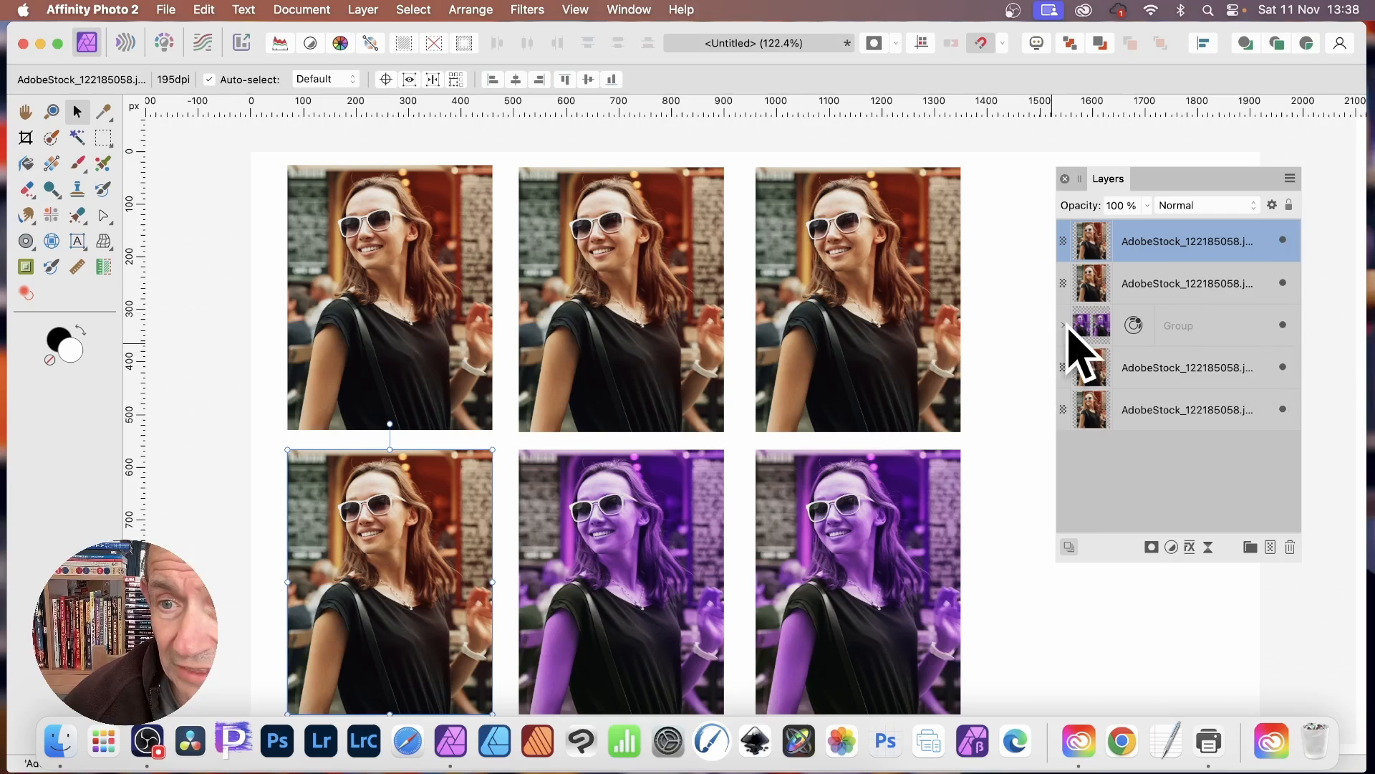
left_click(1062, 325)
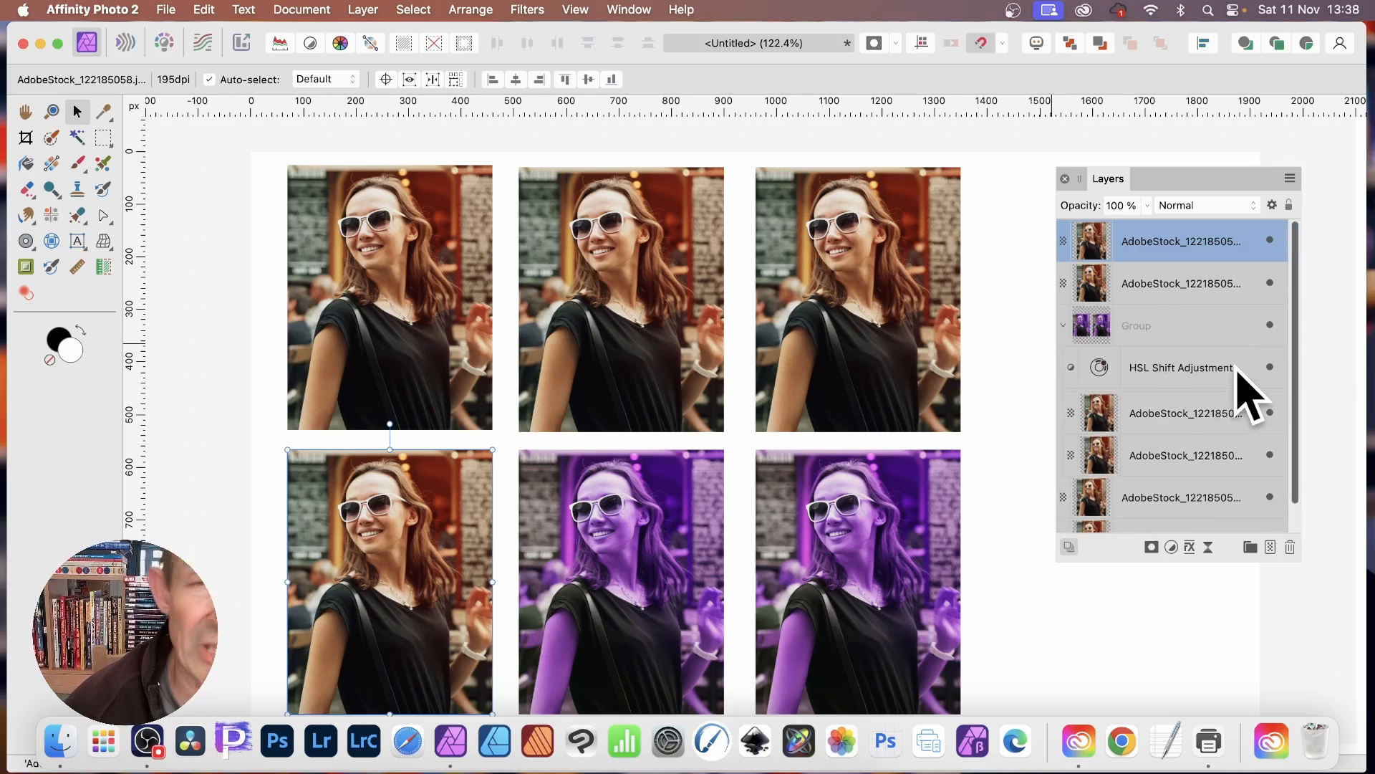
mouse_move(1202, 404)
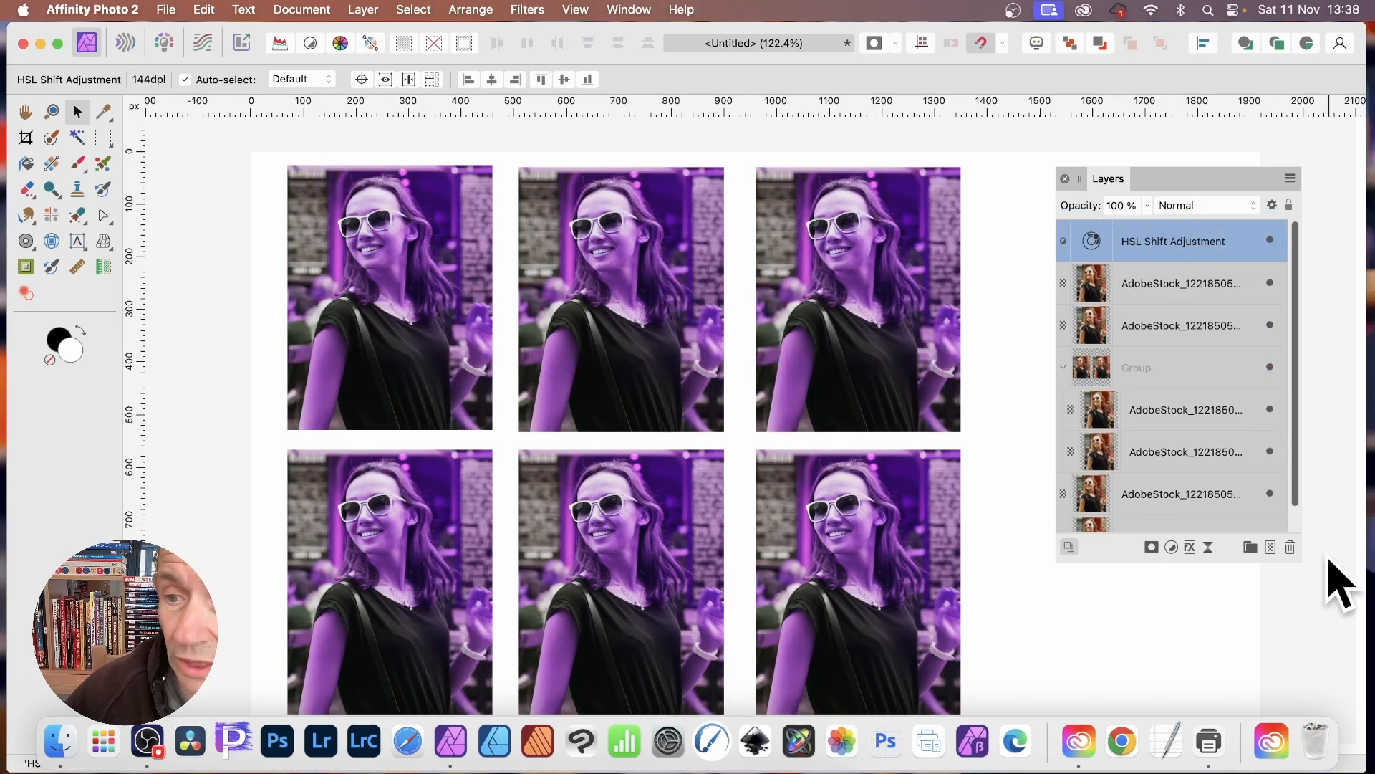
mouse_move(1289, 546)
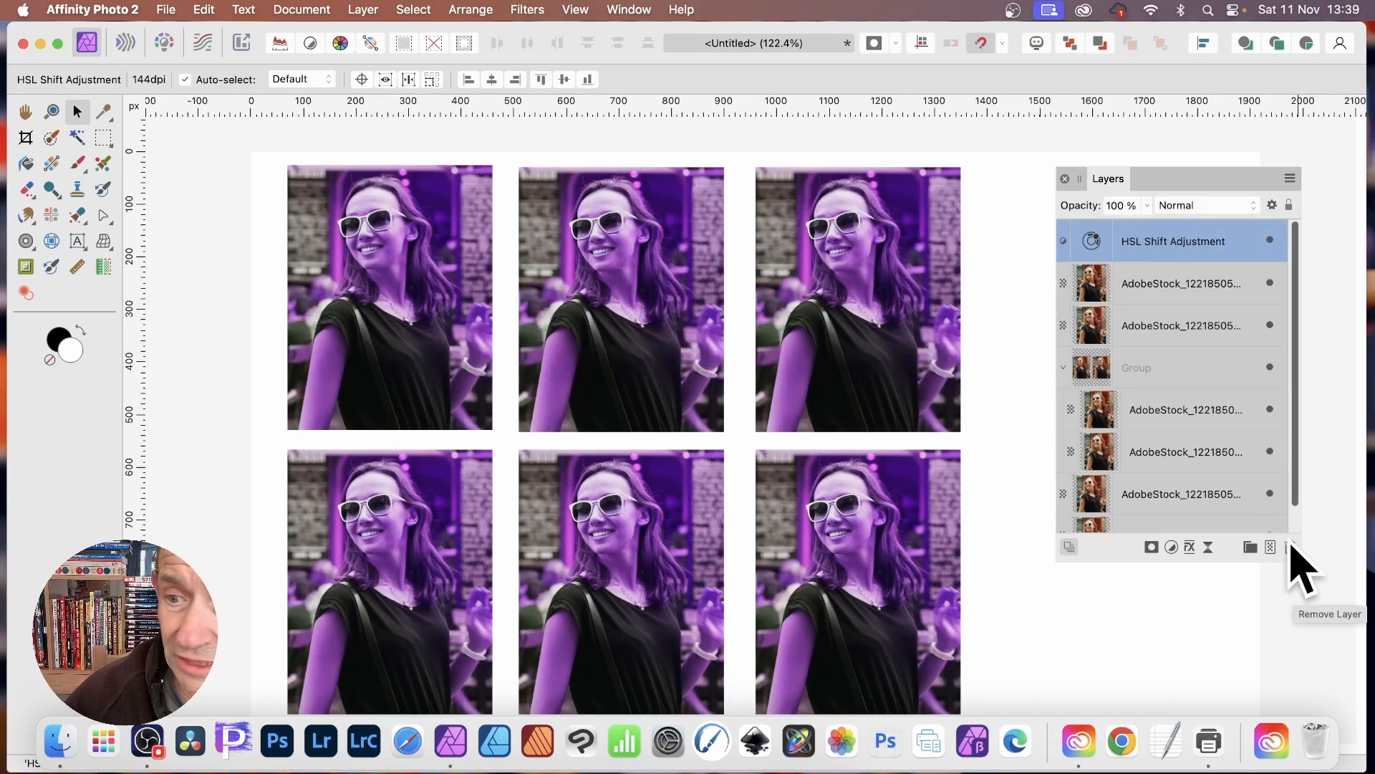
Delete the HSL Shift adjustment layer, restoring all six portraits' original colours.
left_click(1270, 546)
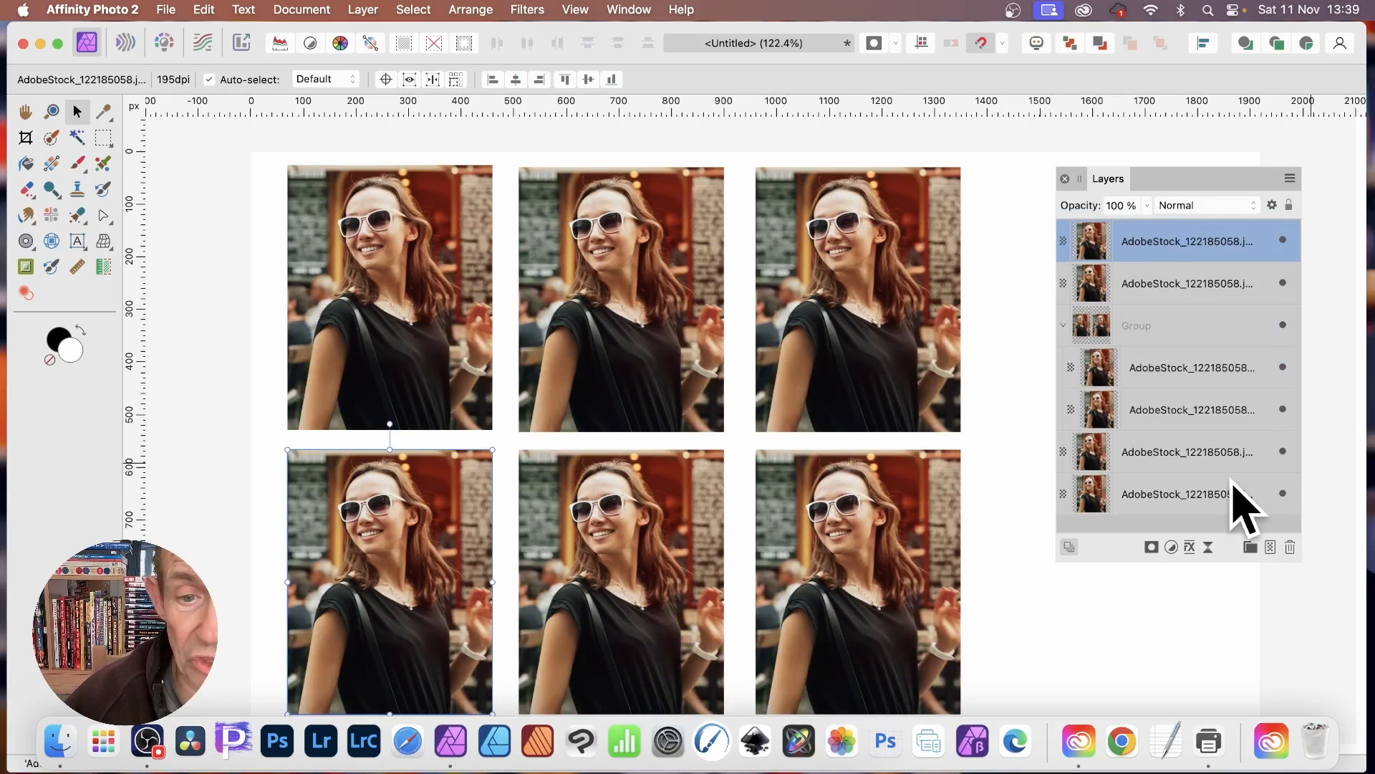
mouse_move(772, 508)
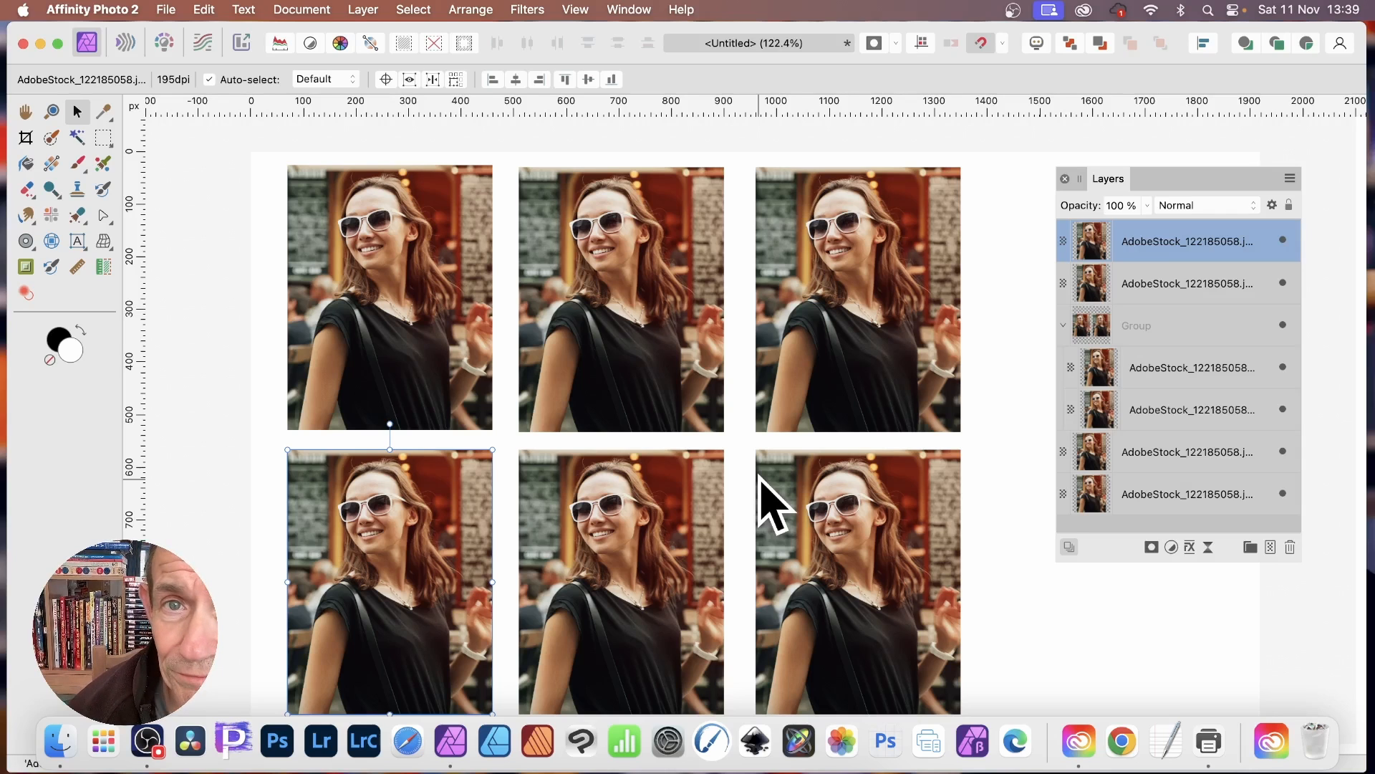
mouse_move(785, 504)
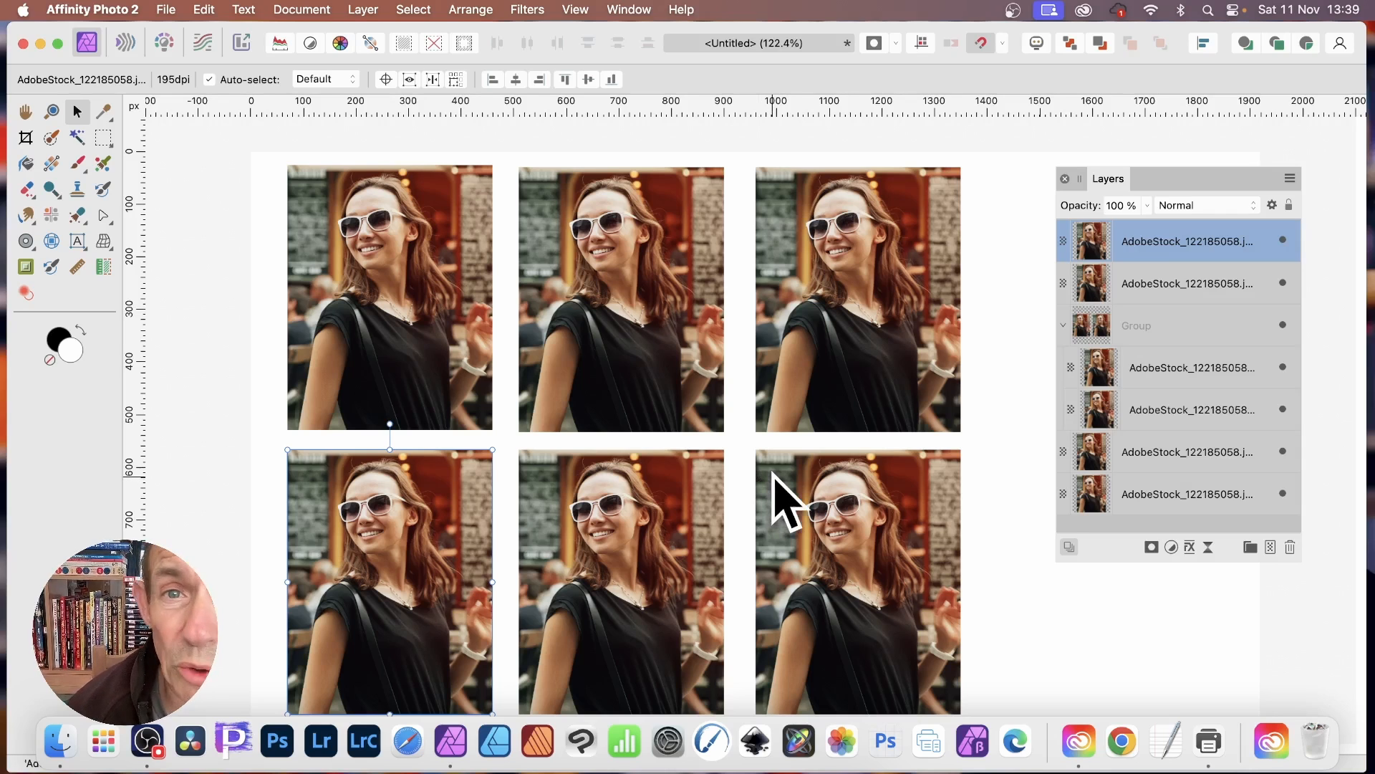